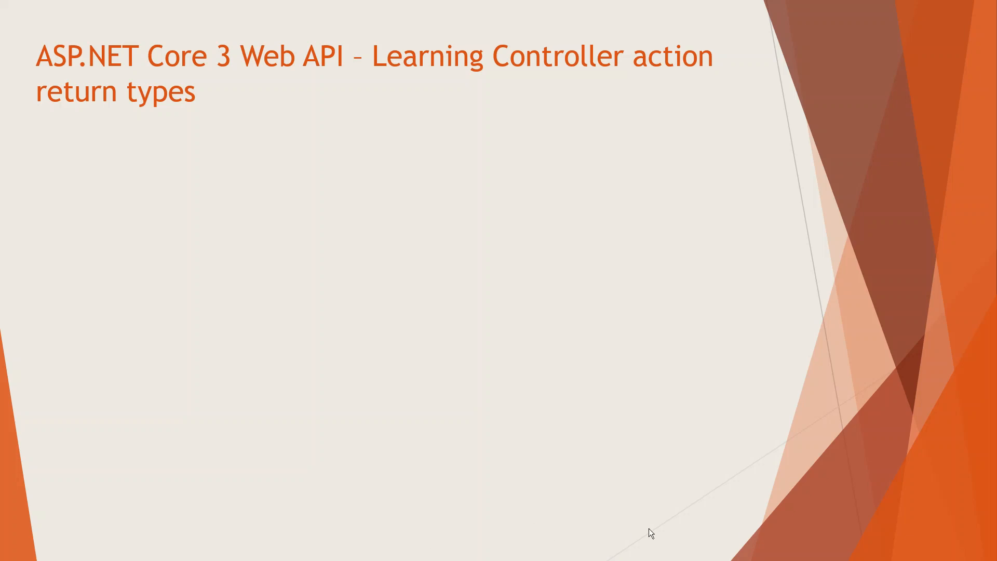
pyautogui.moveTo(469, 302)
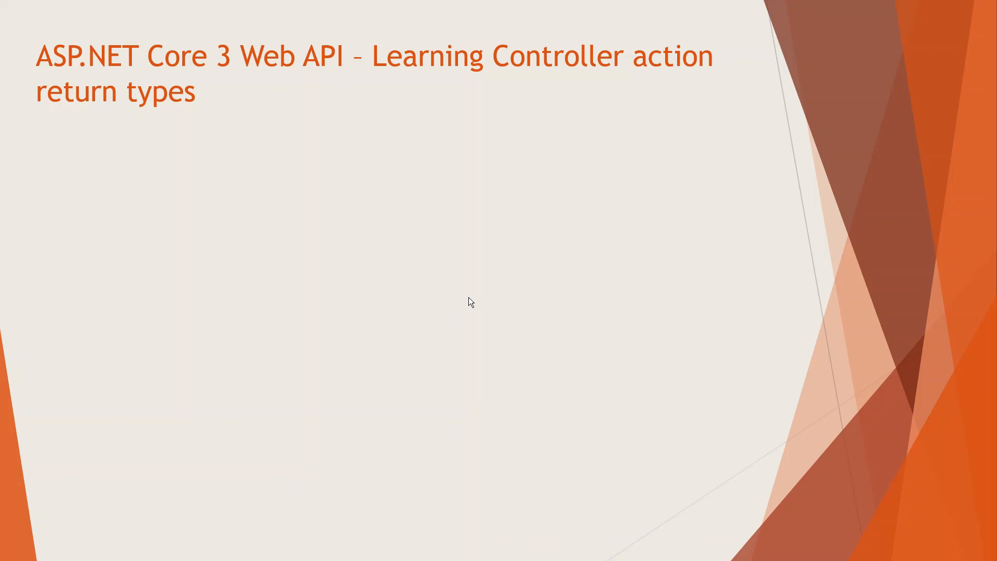
pyautogui.moveTo(467, 296)
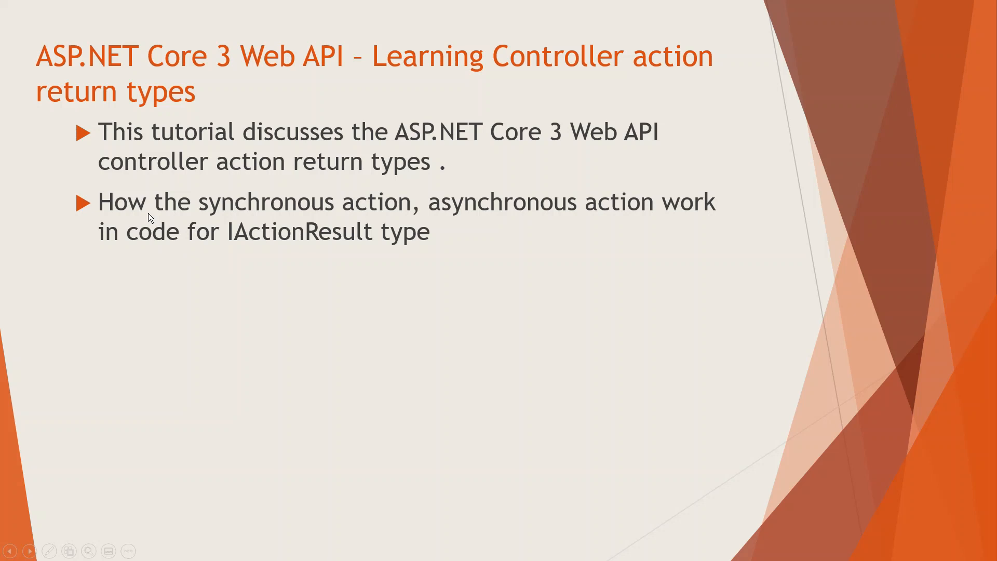
pyautogui.moveTo(253, 222)
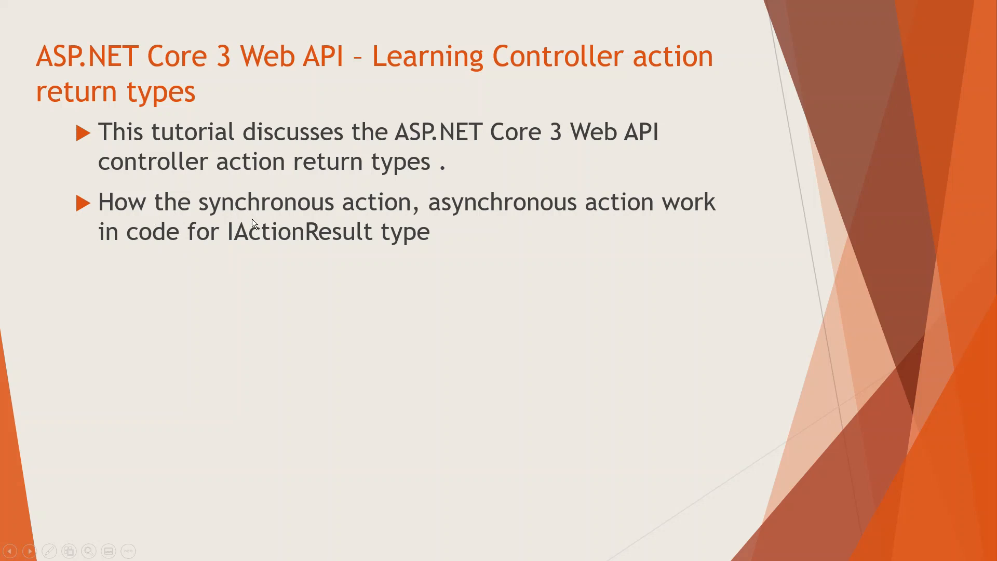
pyautogui.moveTo(492, 227)
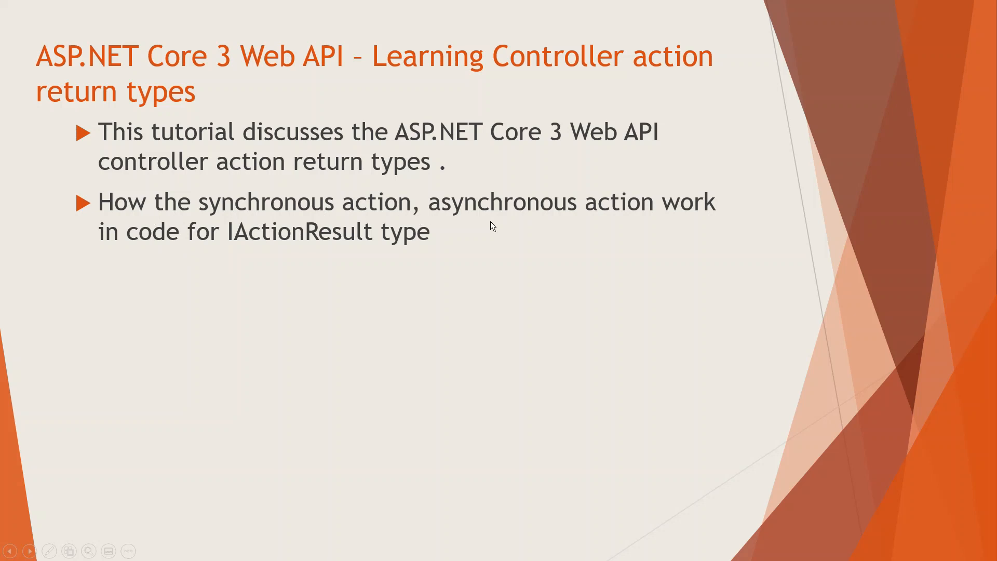
pyautogui.moveTo(329, 253)
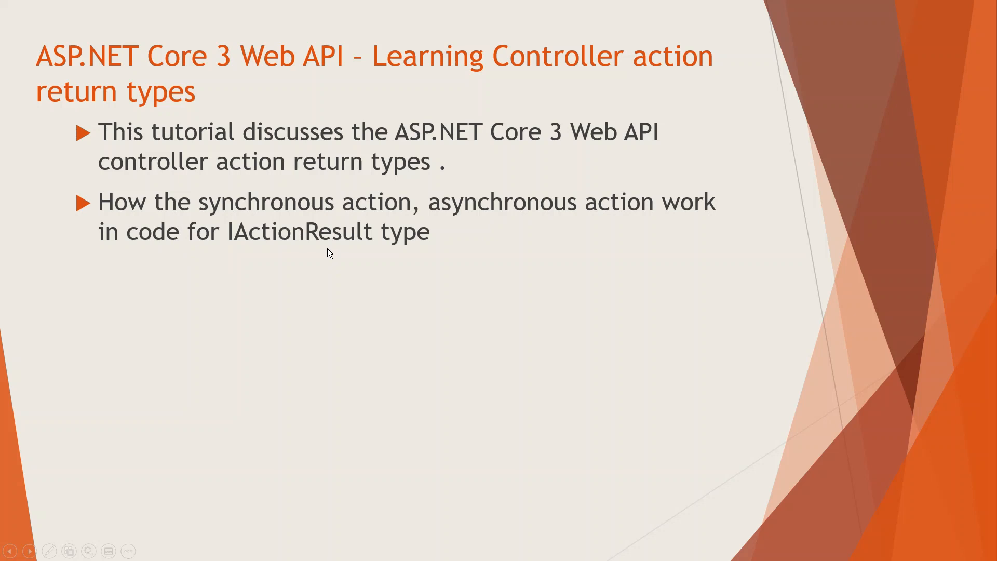
pyautogui.moveTo(341, 283)
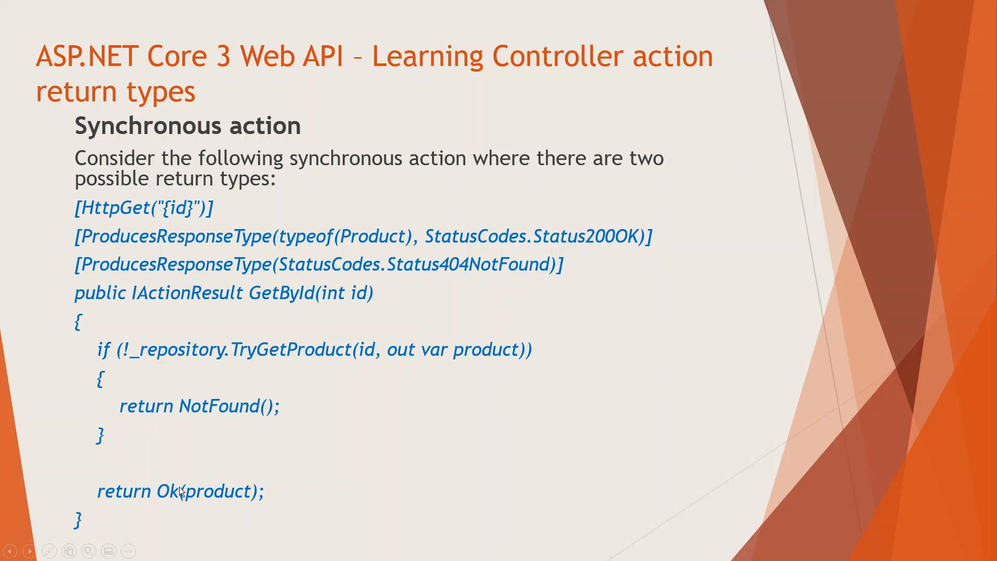
pyautogui.moveTo(163, 283)
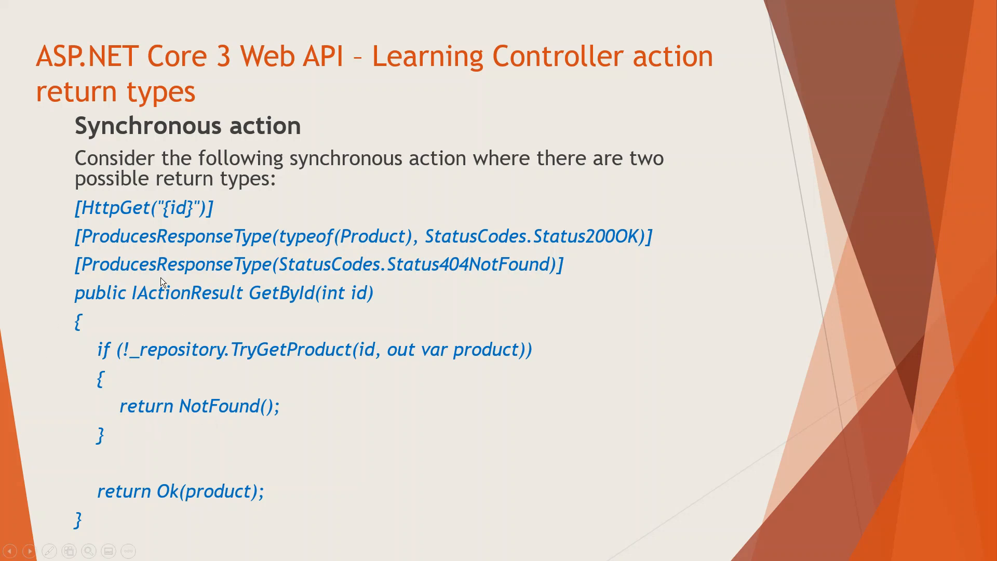
pyautogui.moveTo(318, 433)
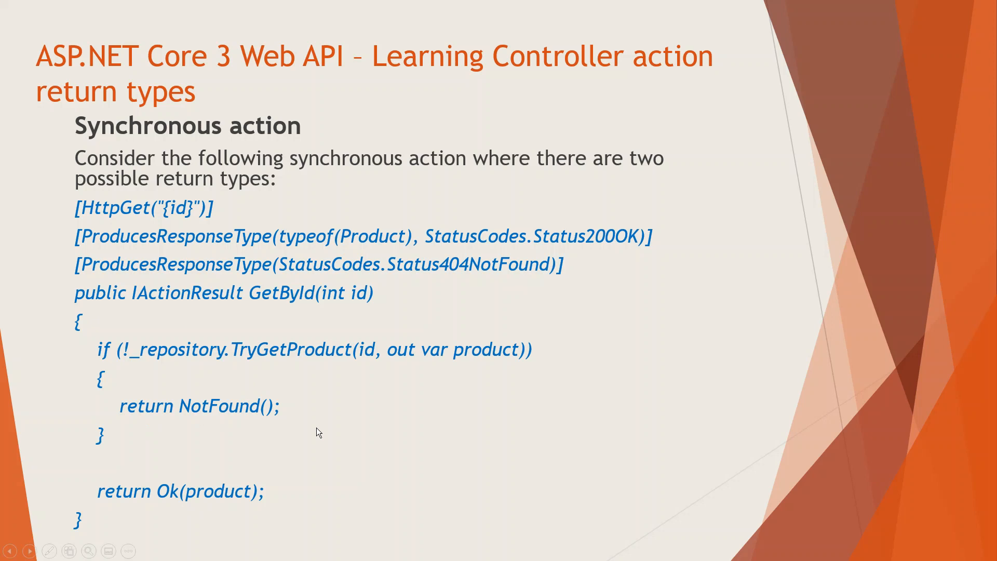
pyautogui.moveTo(312, 429)
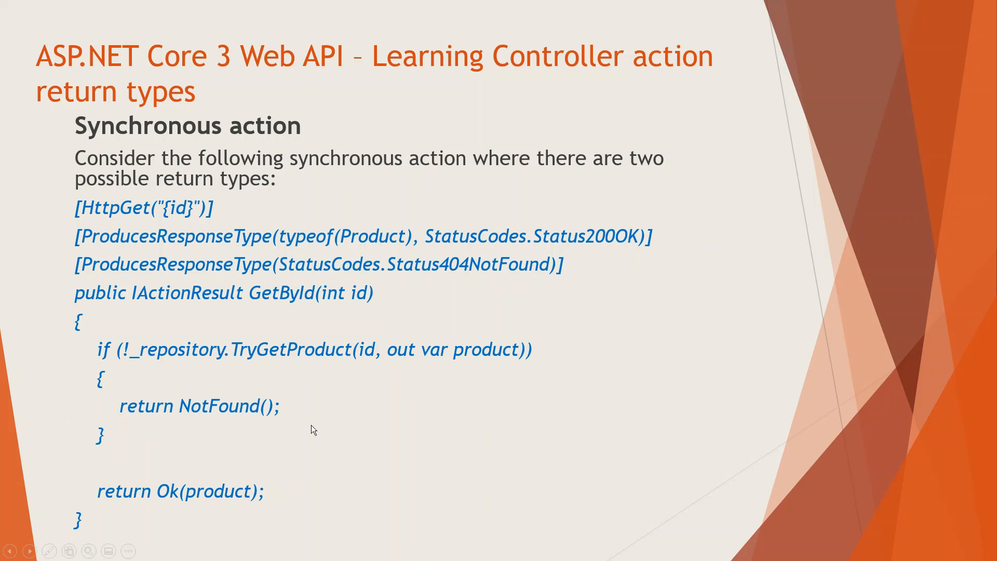
pyautogui.moveTo(167, 227)
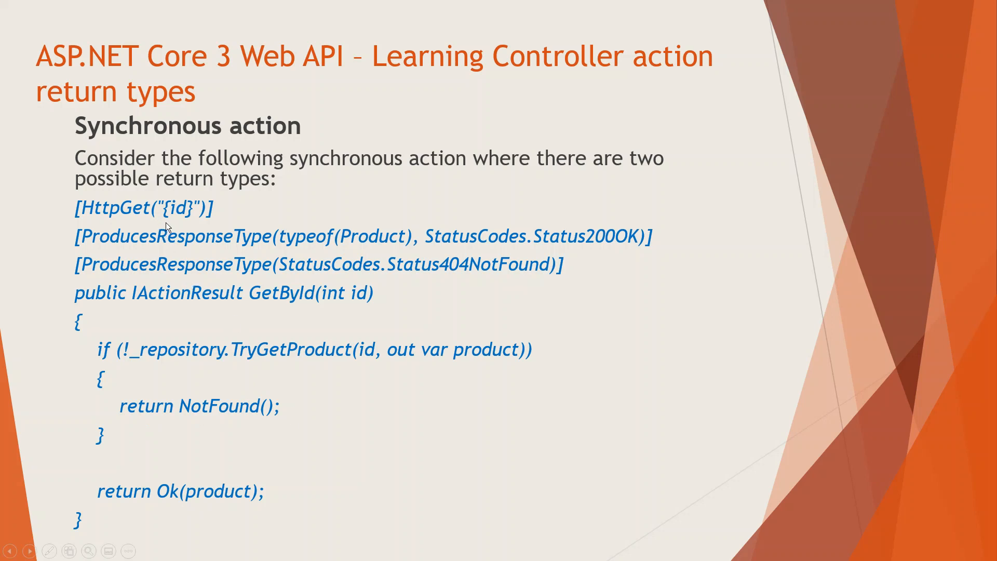
pyautogui.moveTo(180, 219)
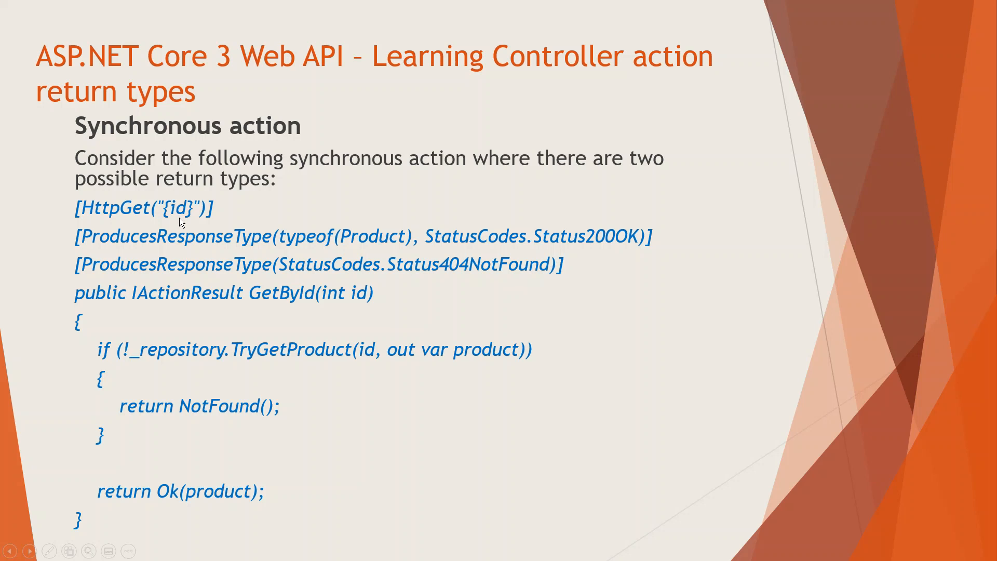
pyautogui.moveTo(212, 250)
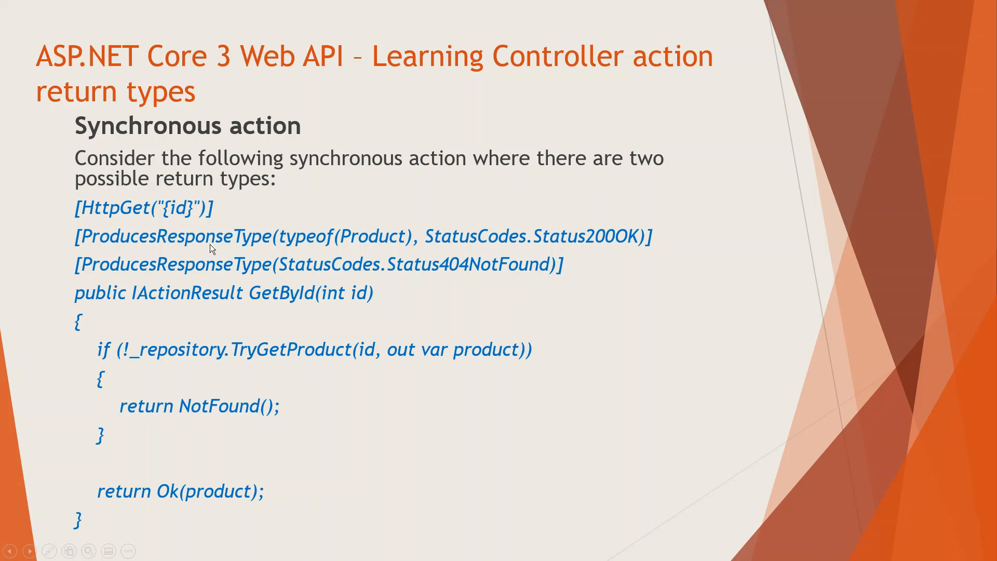
pyautogui.moveTo(323, 243)
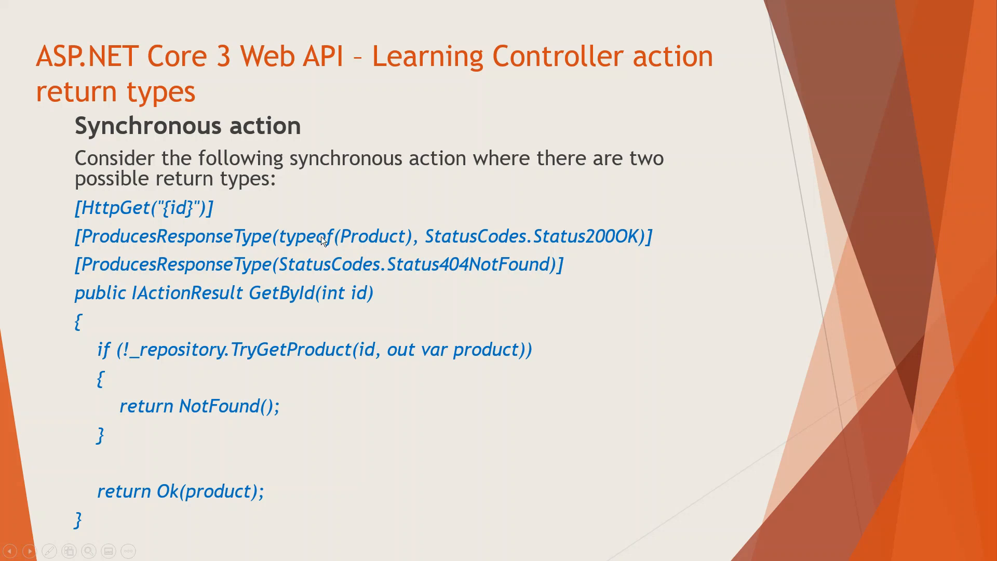
pyautogui.moveTo(360, 251)
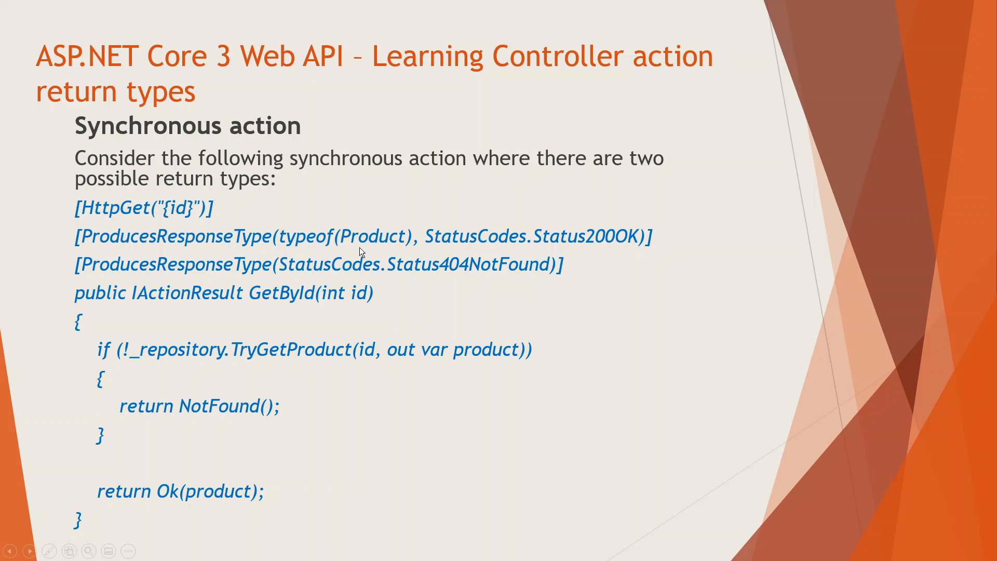
pyautogui.moveTo(502, 249)
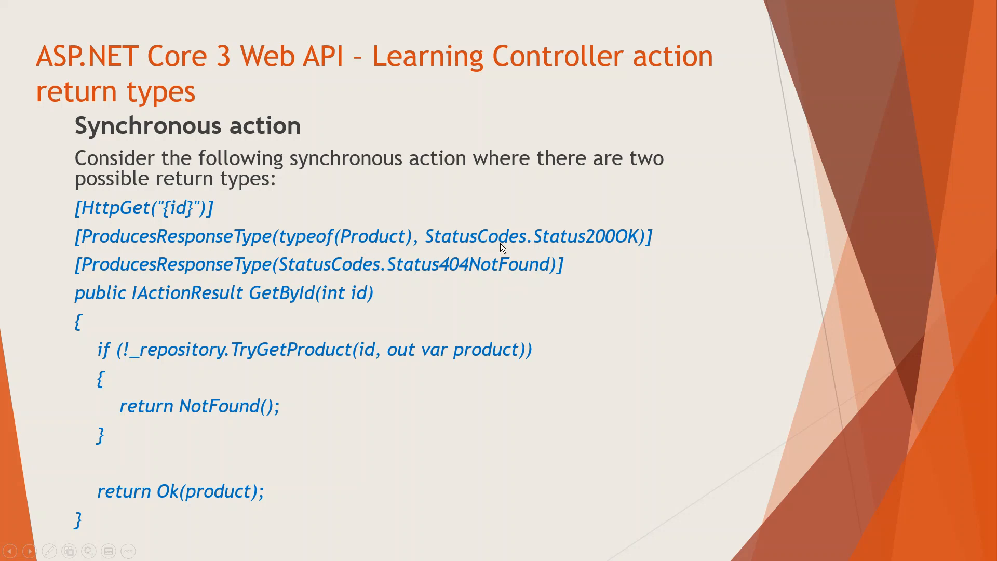
pyautogui.moveTo(605, 245)
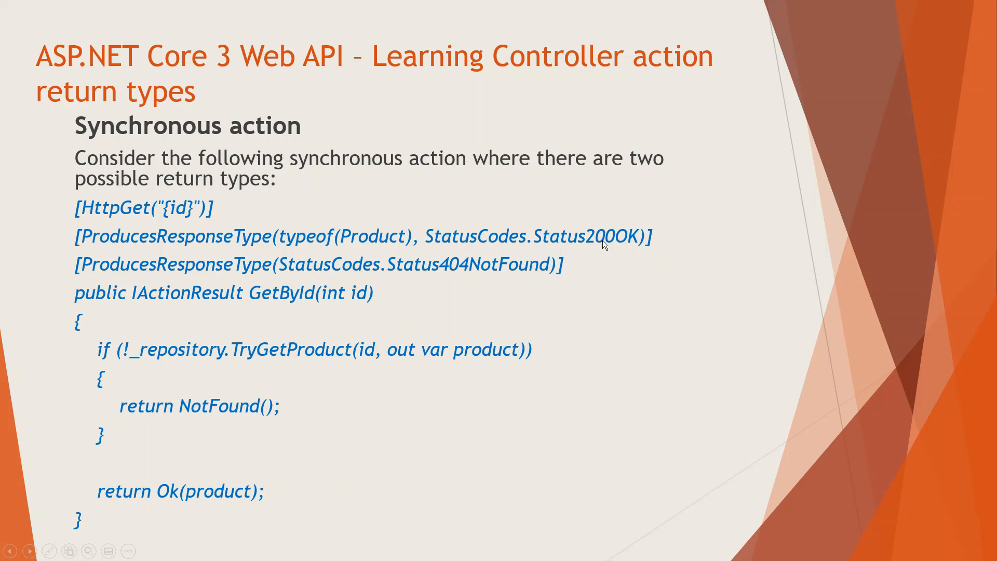
pyautogui.moveTo(369, 431)
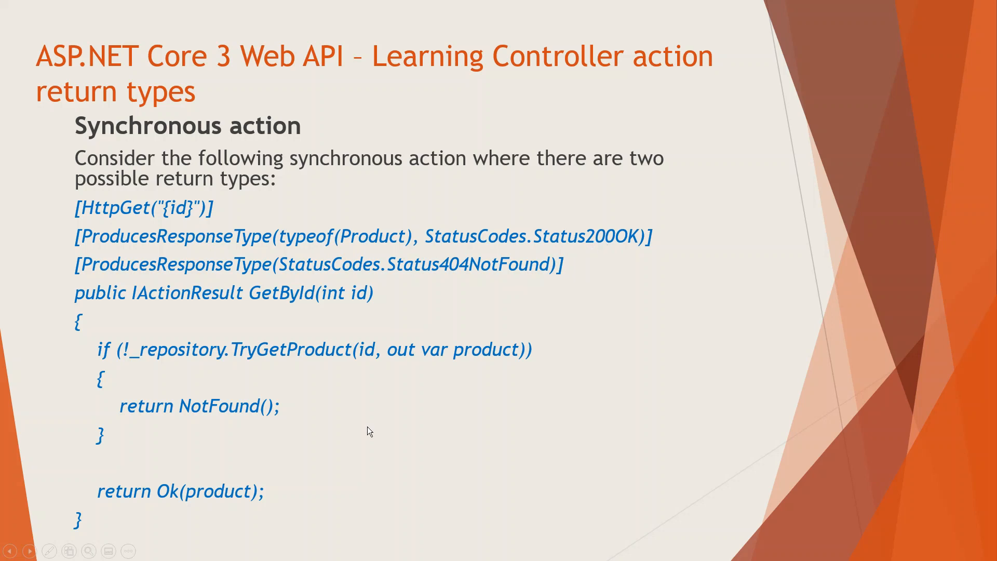
pyautogui.moveTo(170, 504)
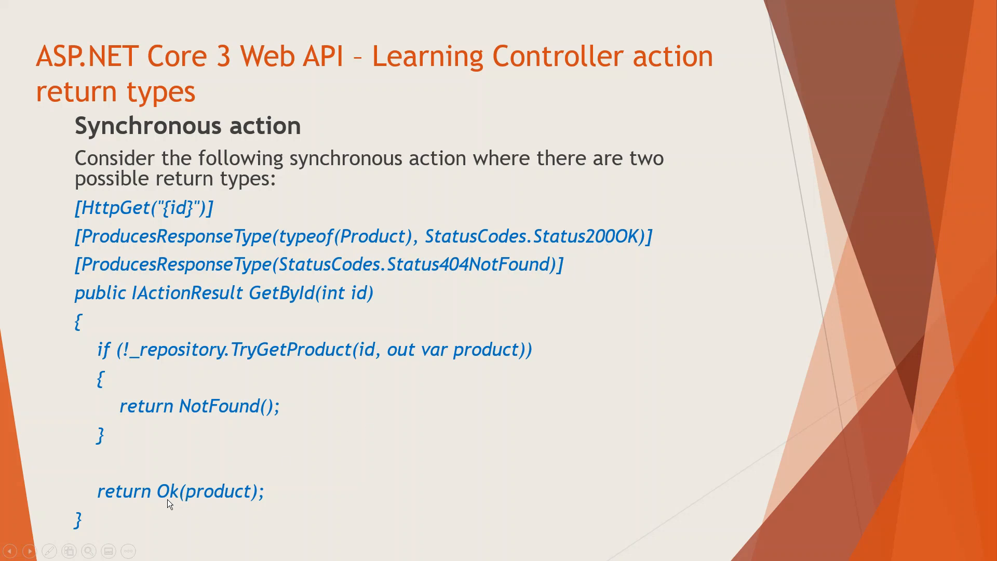
pyautogui.moveTo(179, 505)
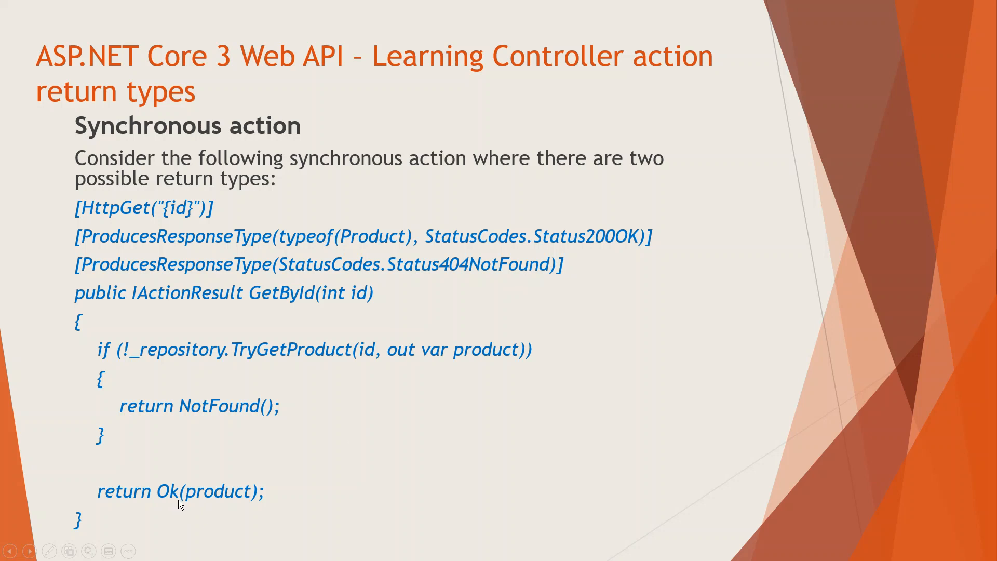
pyautogui.moveTo(227, 500)
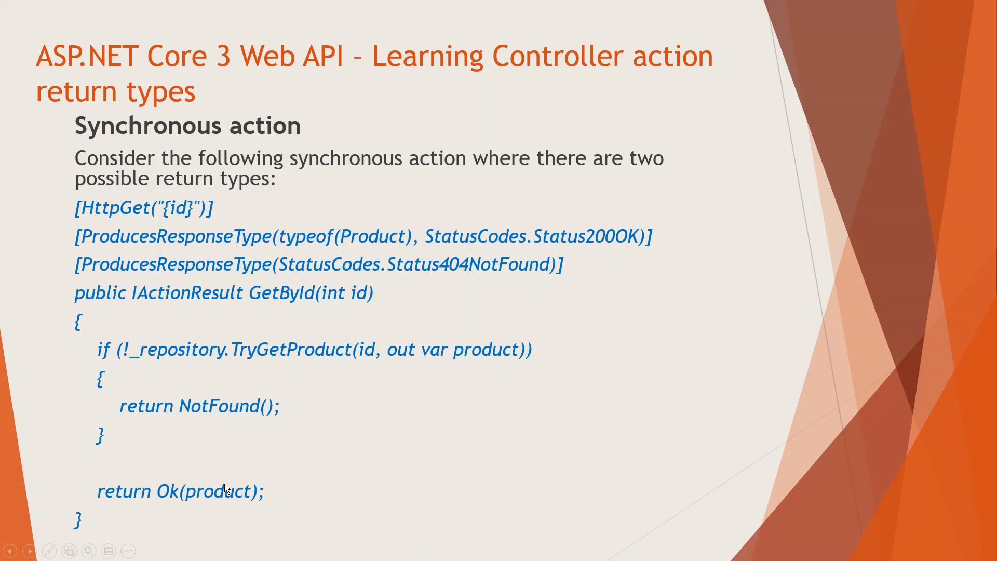
pyautogui.moveTo(596, 268)
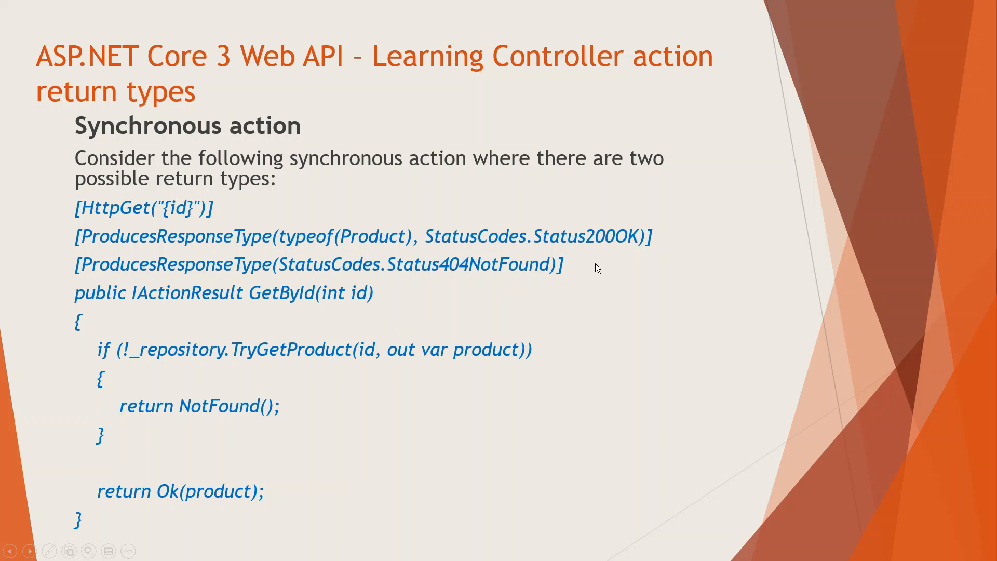
pyautogui.moveTo(291, 380)
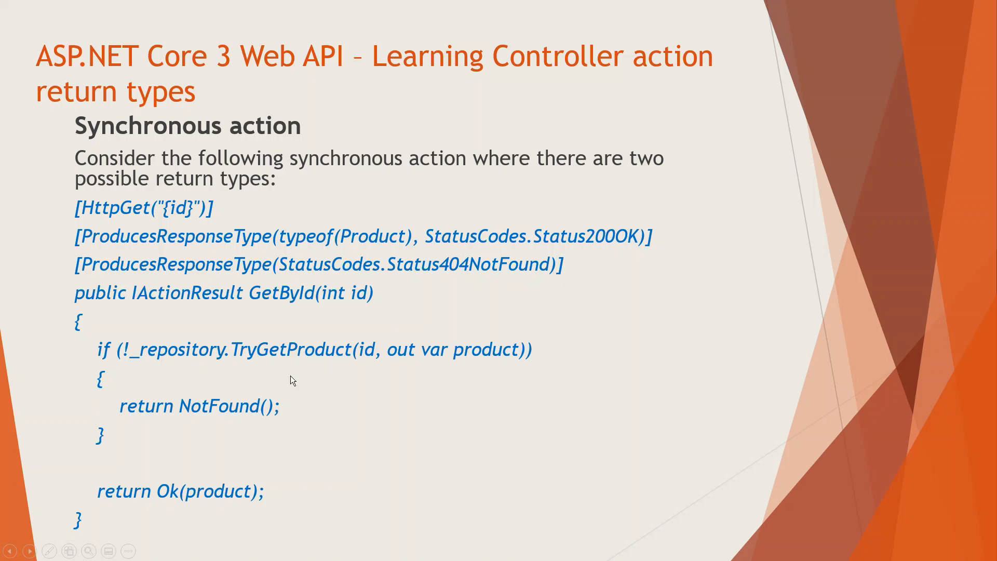
pyautogui.moveTo(298, 359)
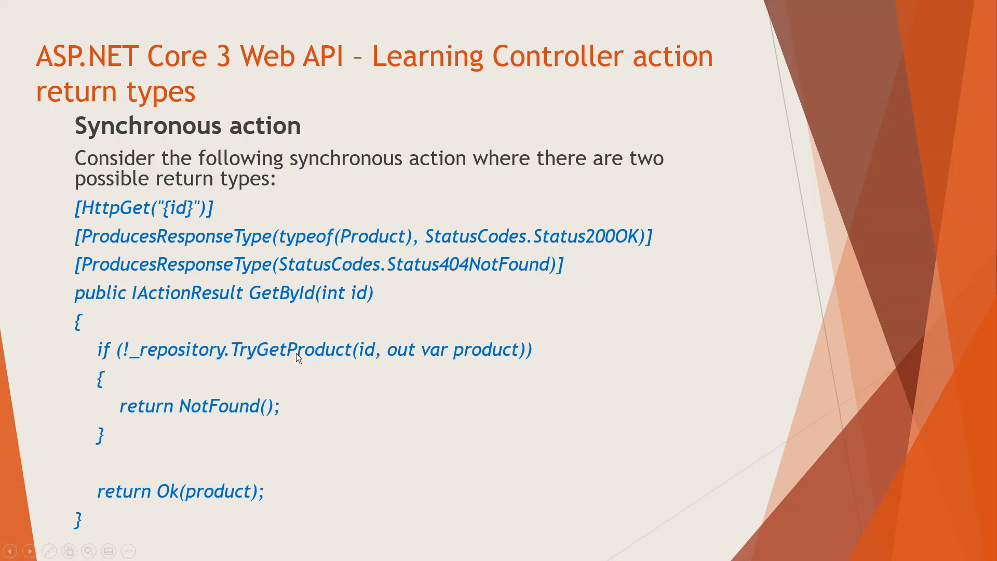
pyautogui.moveTo(291, 357)
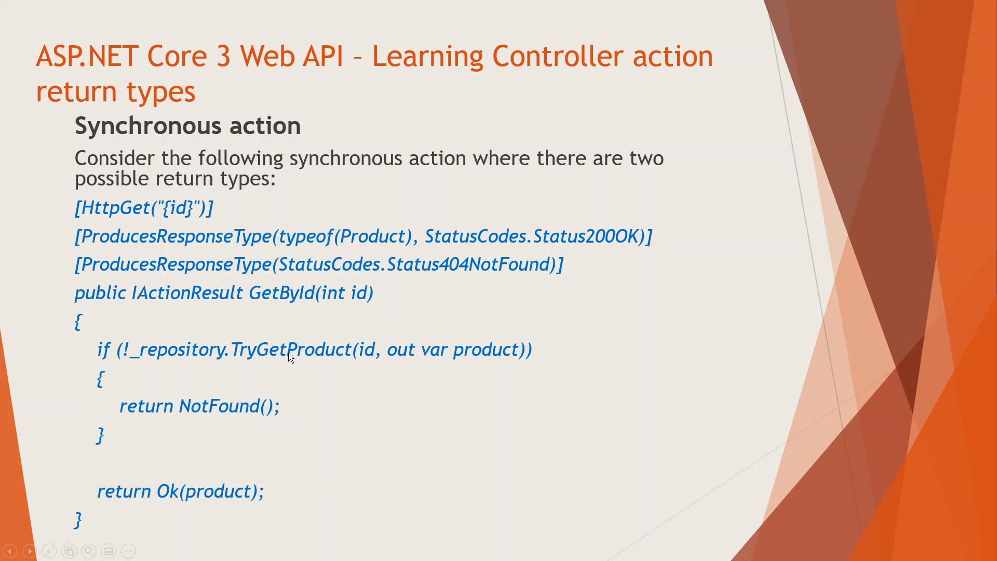
pyautogui.moveTo(318, 364)
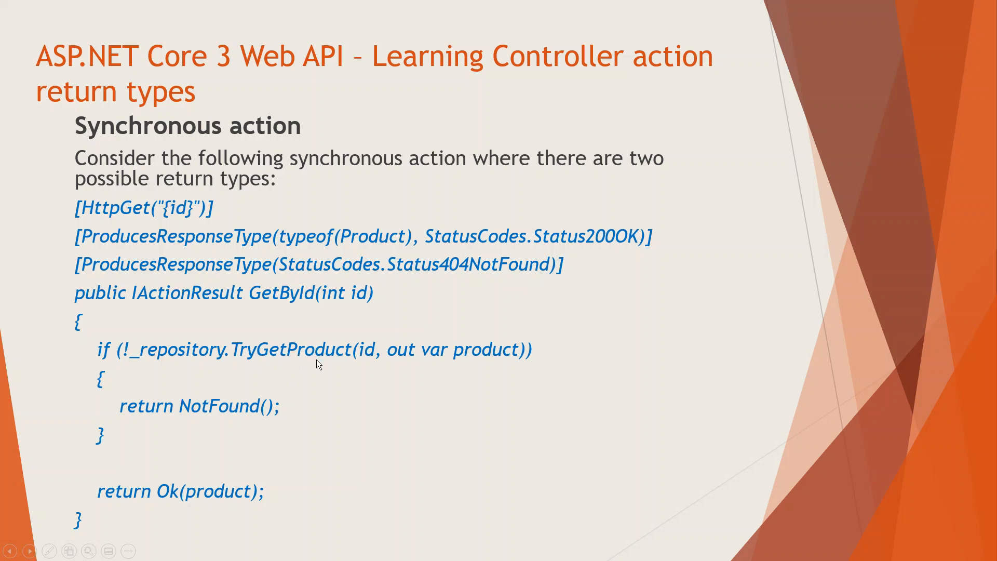
pyautogui.moveTo(235, 368)
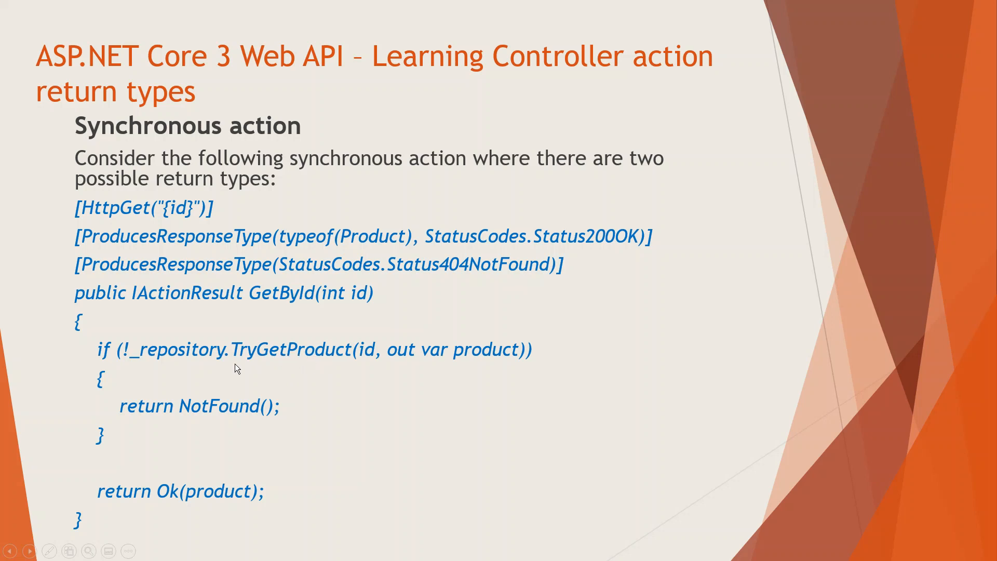
pyautogui.moveTo(256, 361)
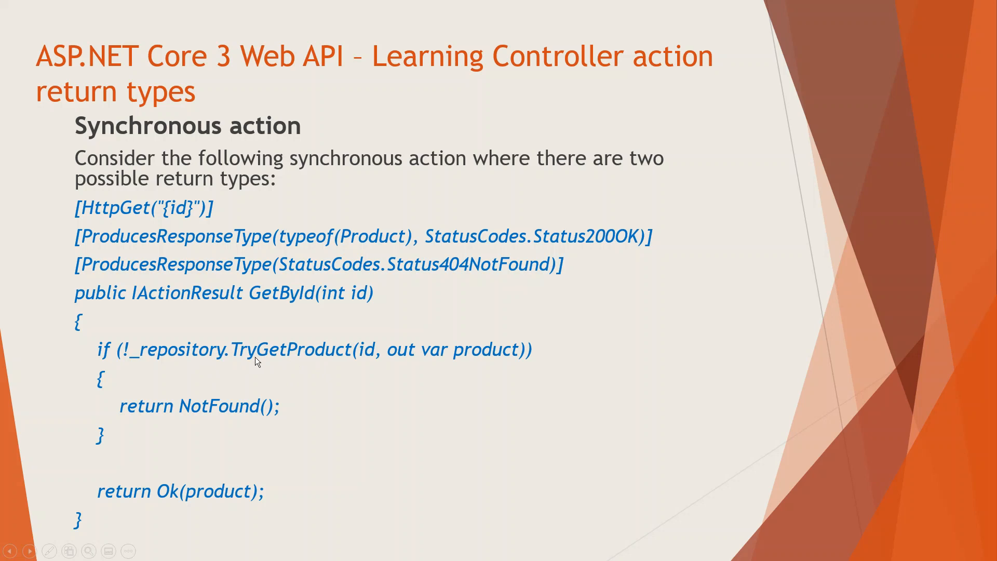
pyautogui.moveTo(324, 359)
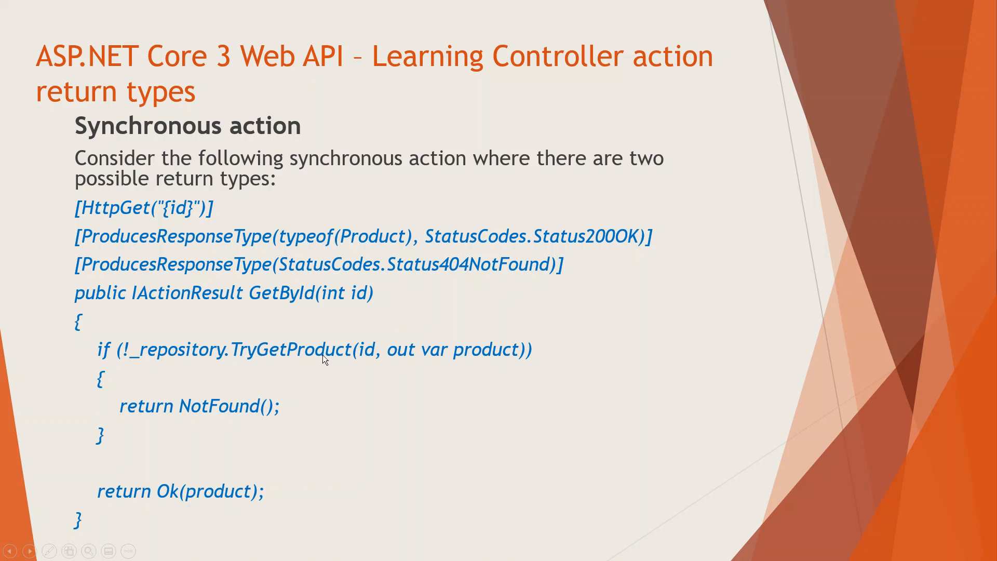
pyautogui.moveTo(276, 419)
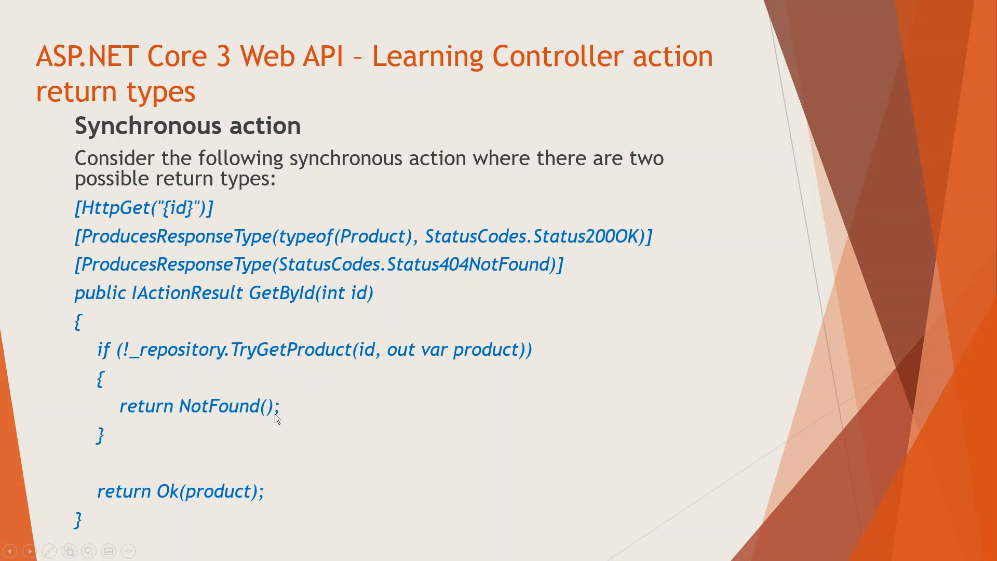
pyautogui.moveTo(419, 367)
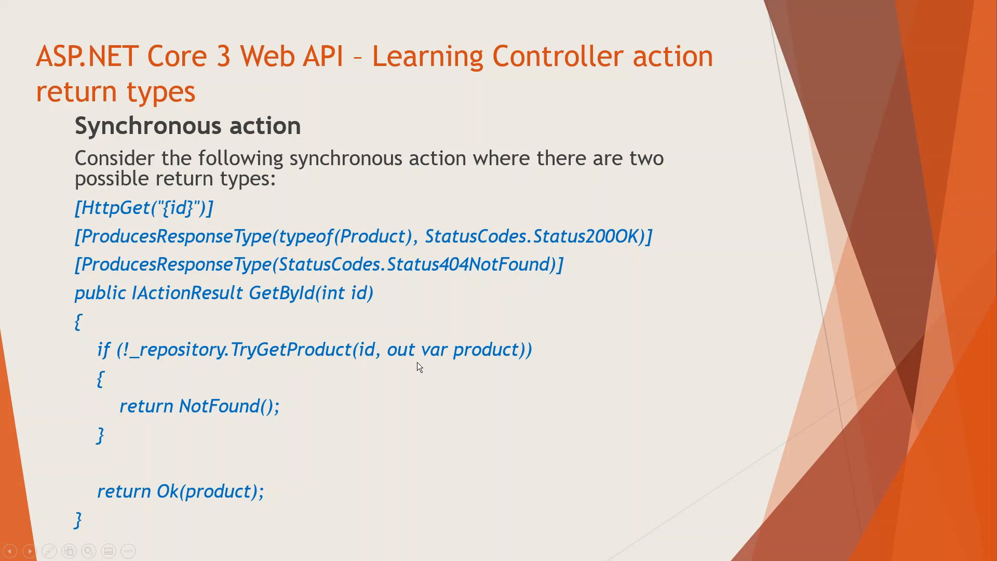
pyautogui.moveTo(294, 356)
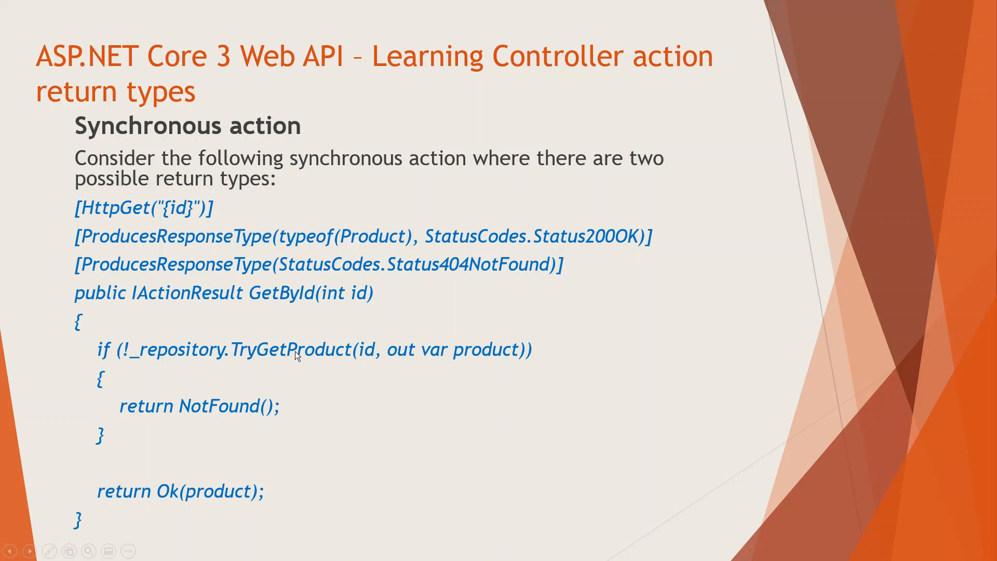
pyautogui.moveTo(449, 356)
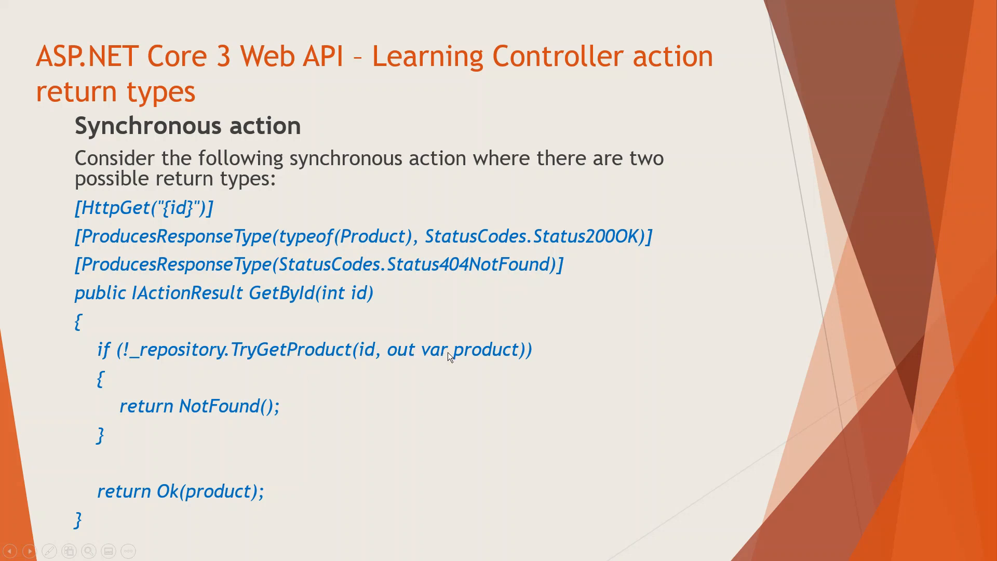
pyautogui.moveTo(483, 360)
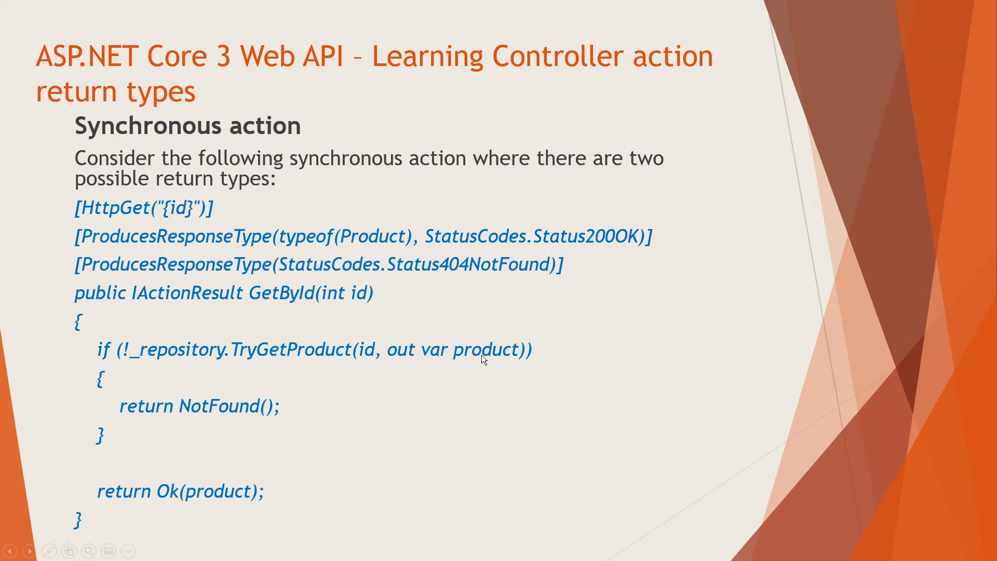
pyautogui.moveTo(499, 372)
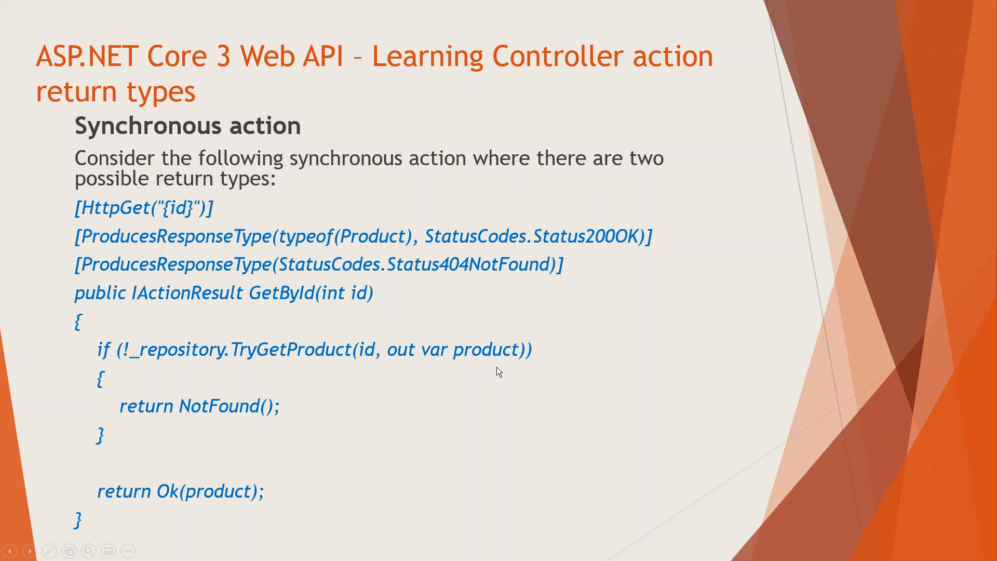
pyautogui.moveTo(489, 461)
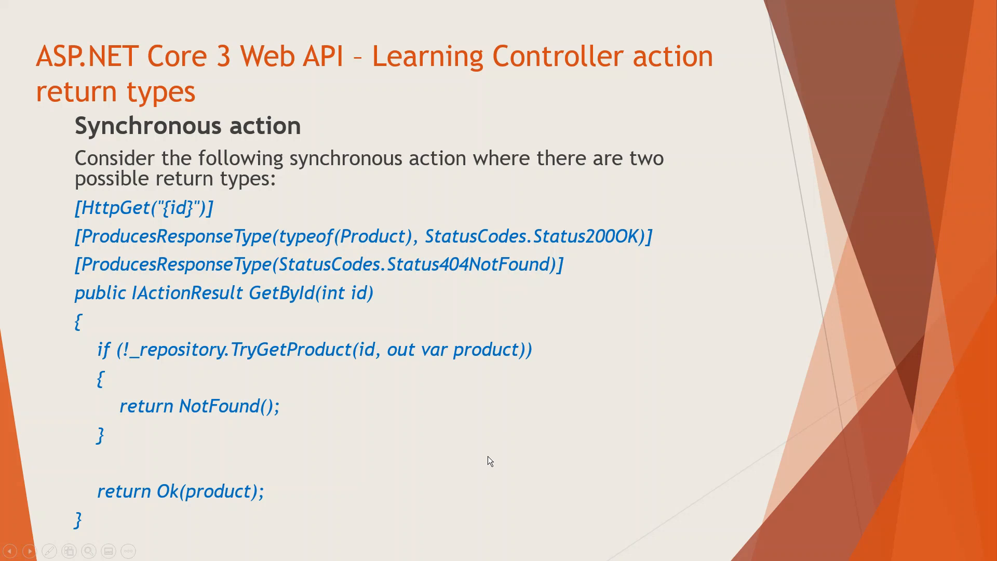
pyautogui.moveTo(503, 449)
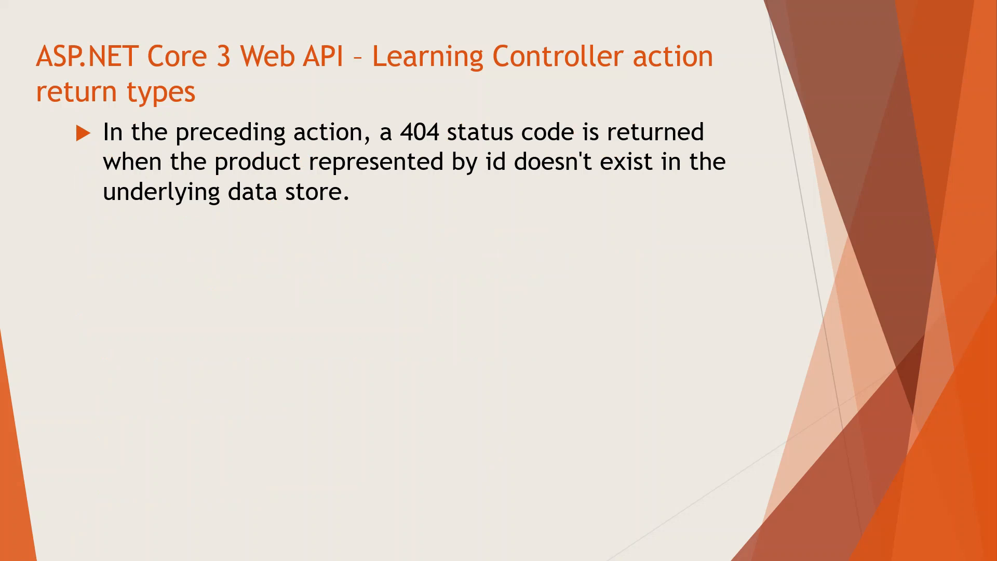
pyautogui.moveTo(204, 344)
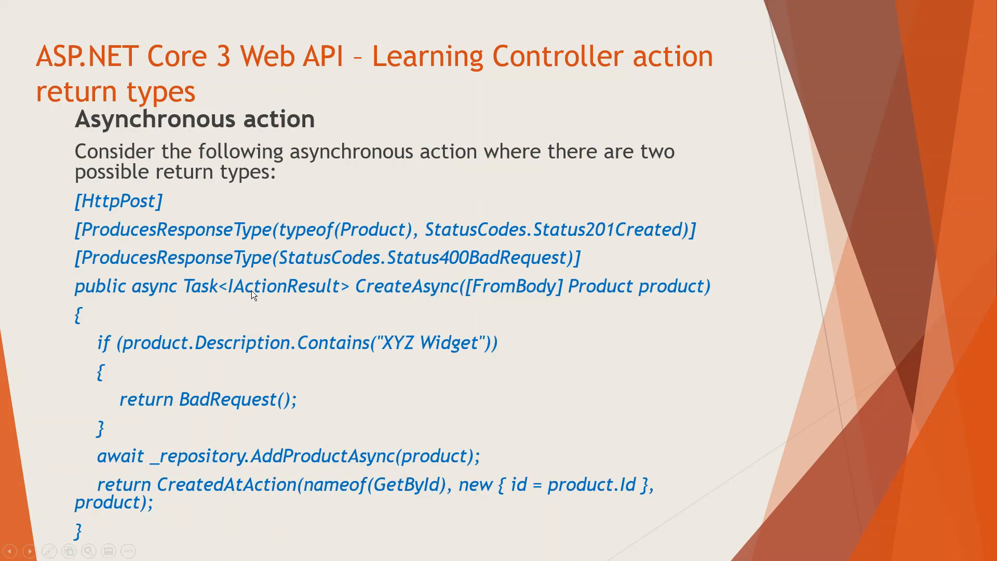
pyautogui.moveTo(186, 222)
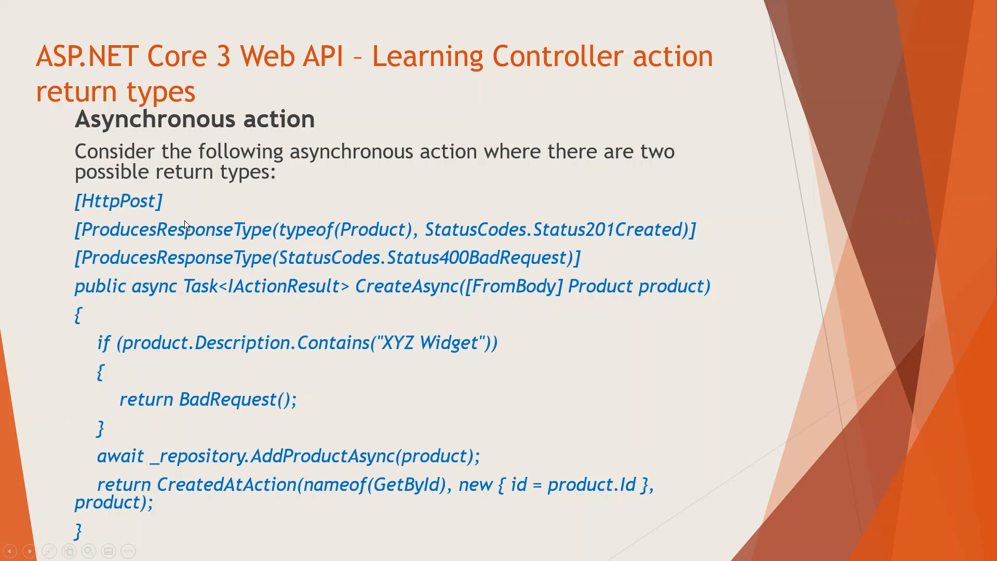
pyautogui.moveTo(157, 242)
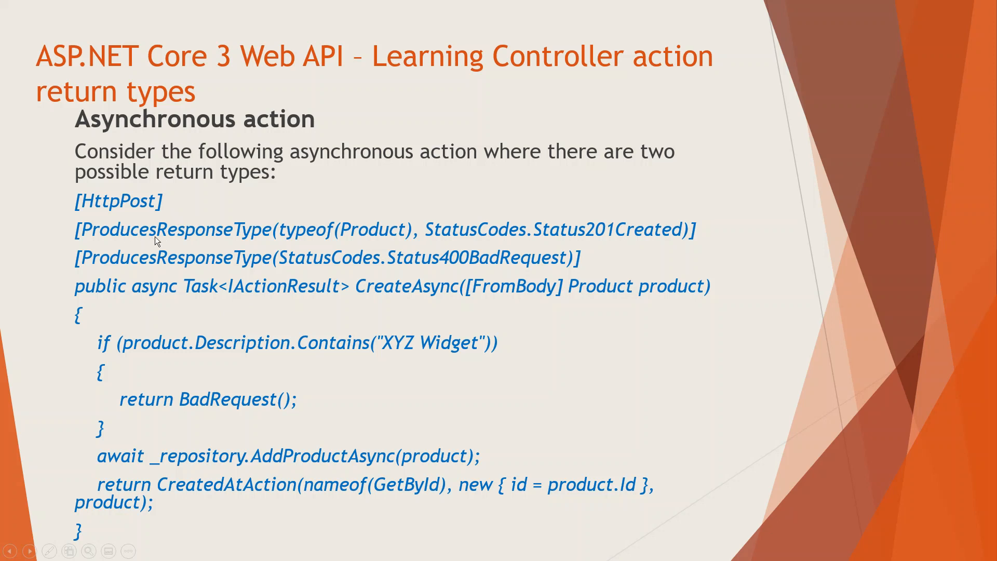
pyautogui.moveTo(171, 243)
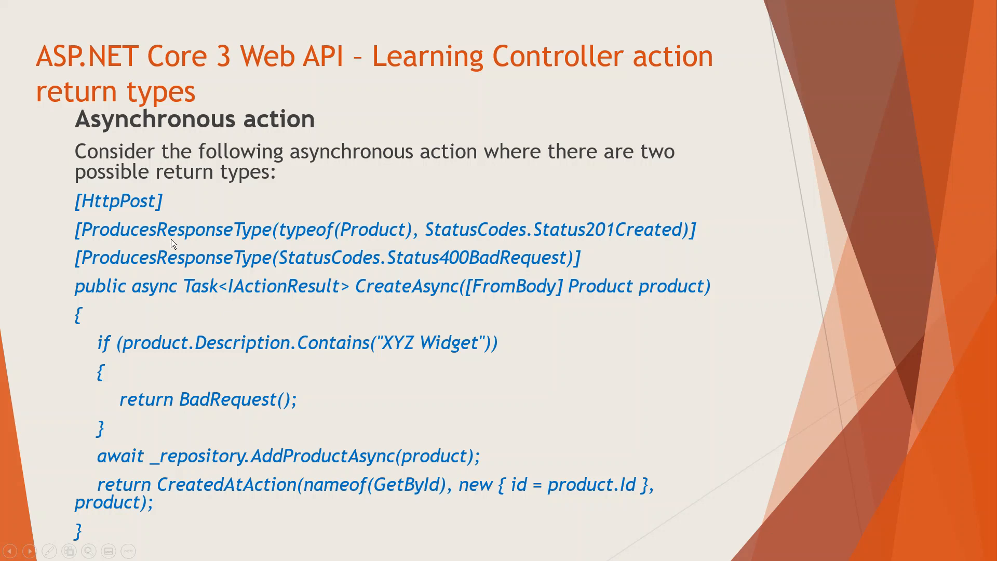
pyautogui.moveTo(283, 239)
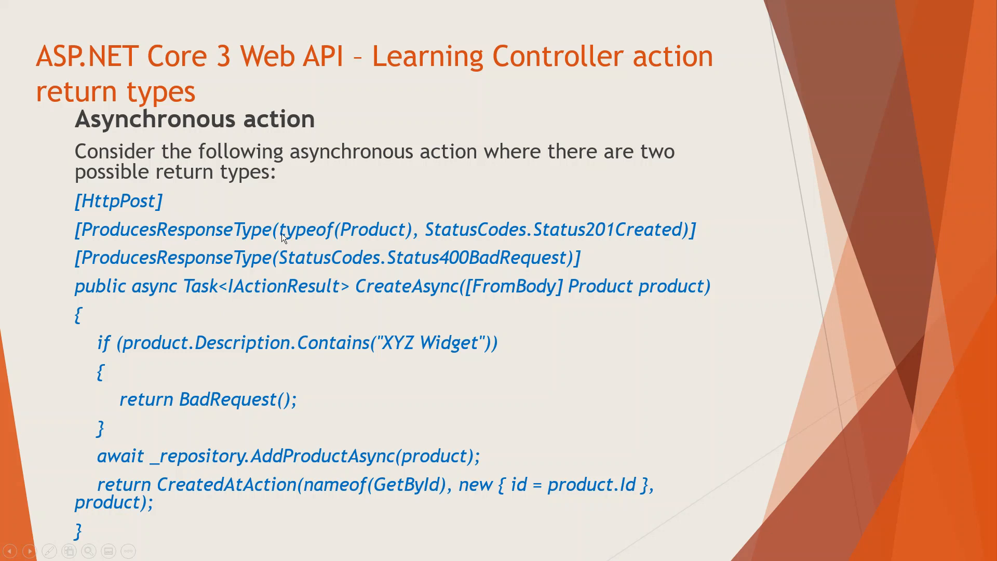
pyautogui.moveTo(411, 240)
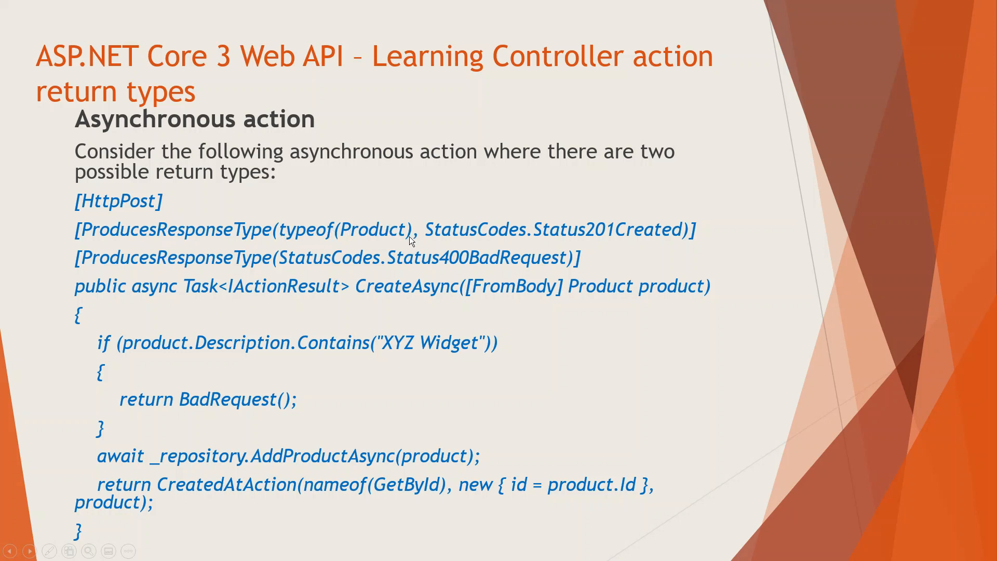
pyautogui.moveTo(532, 235)
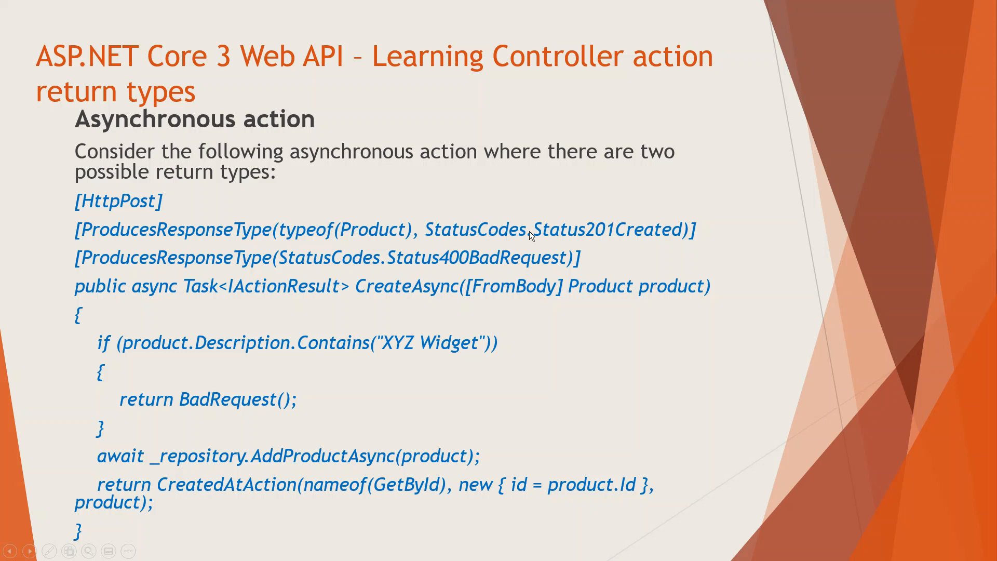
pyautogui.moveTo(624, 236)
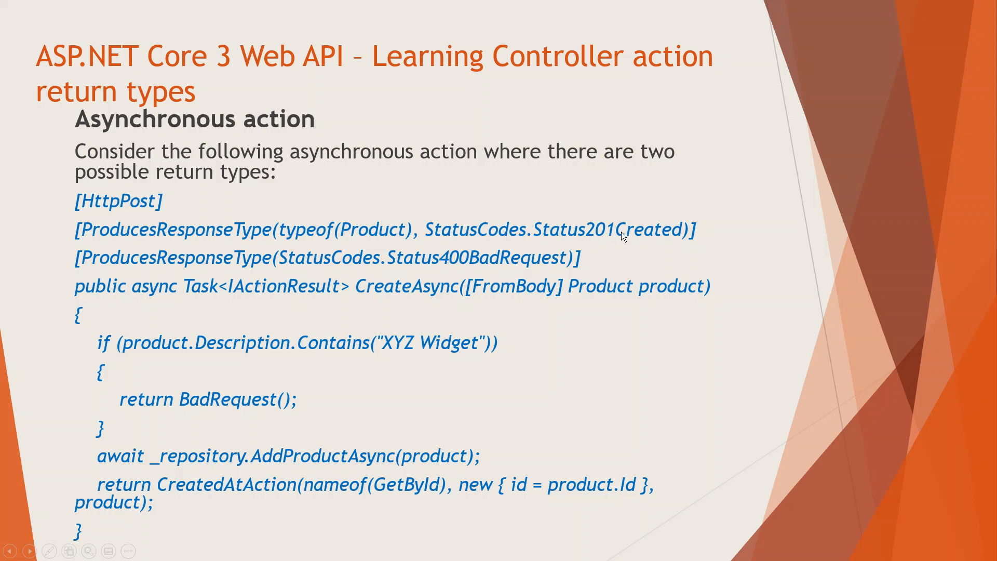
pyautogui.moveTo(177, 490)
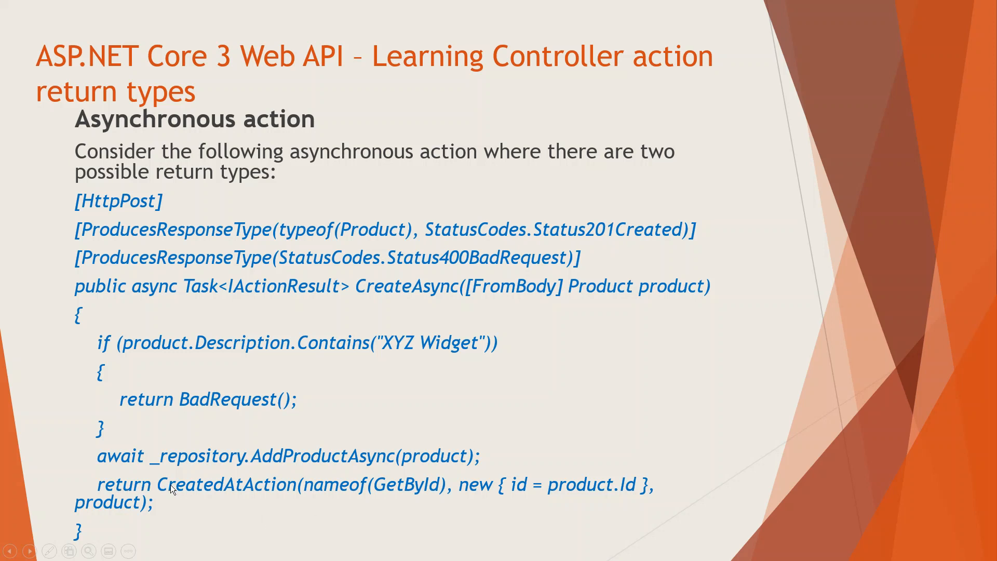
pyautogui.moveTo(322, 496)
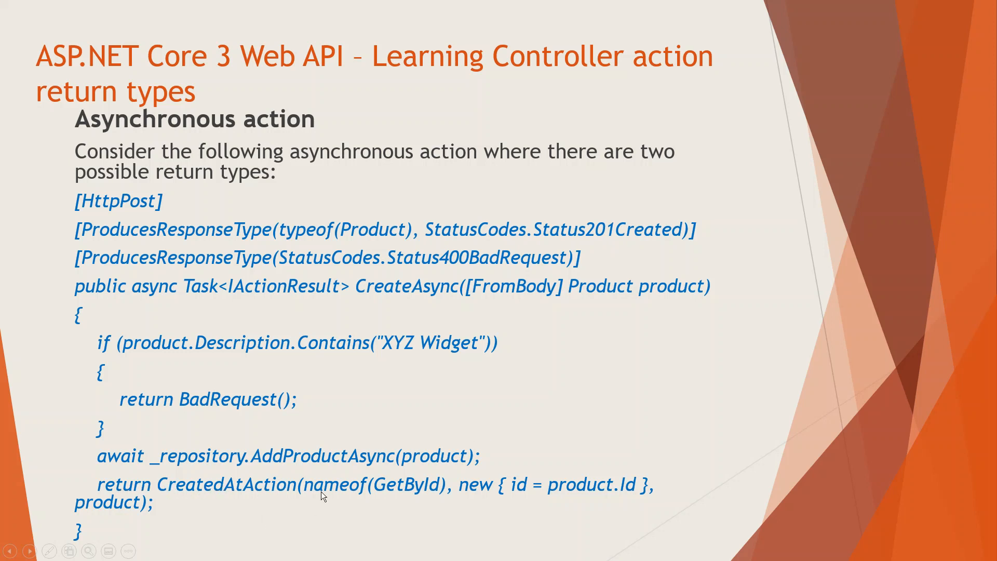
pyautogui.moveTo(464, 485)
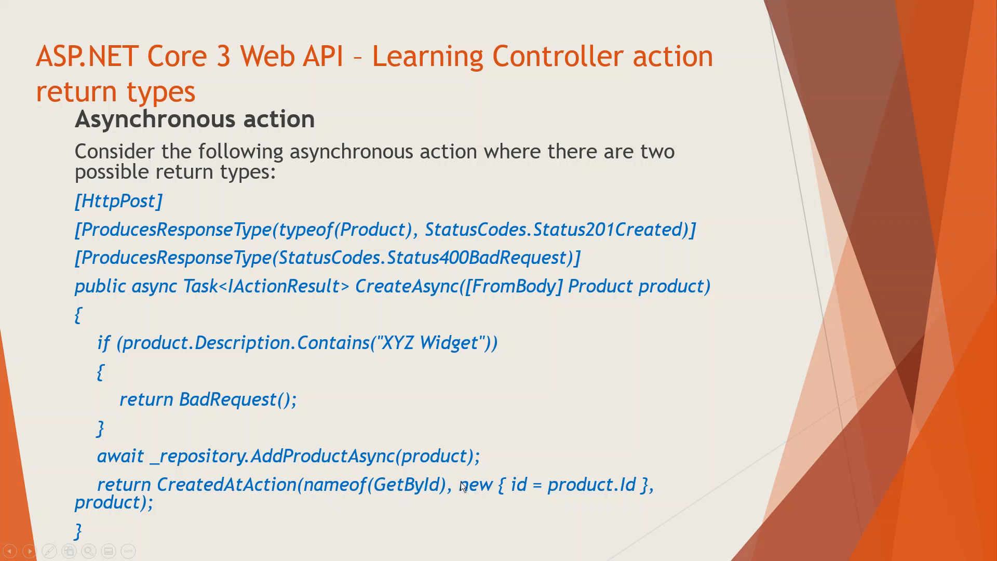
pyautogui.moveTo(560, 493)
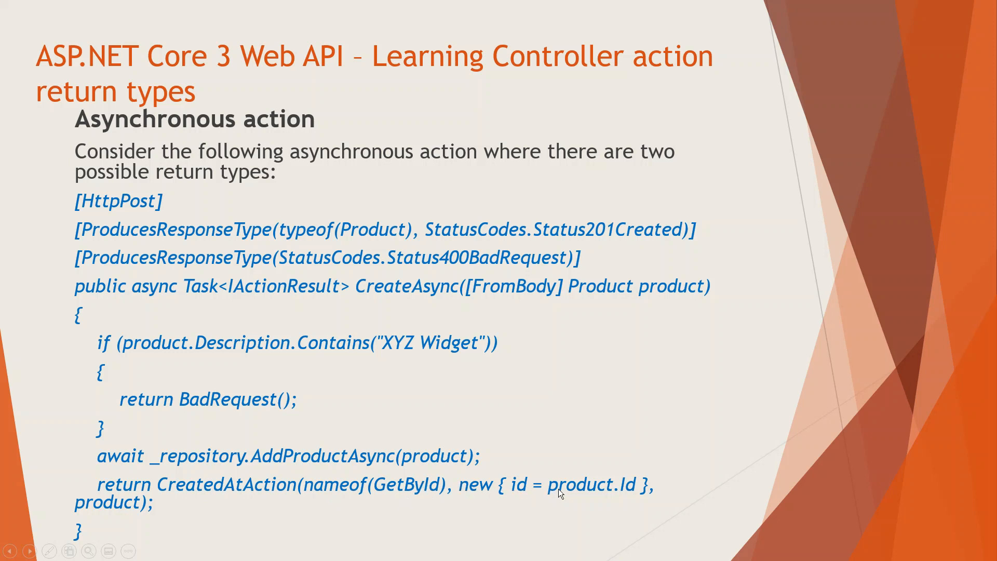
pyautogui.moveTo(664, 288)
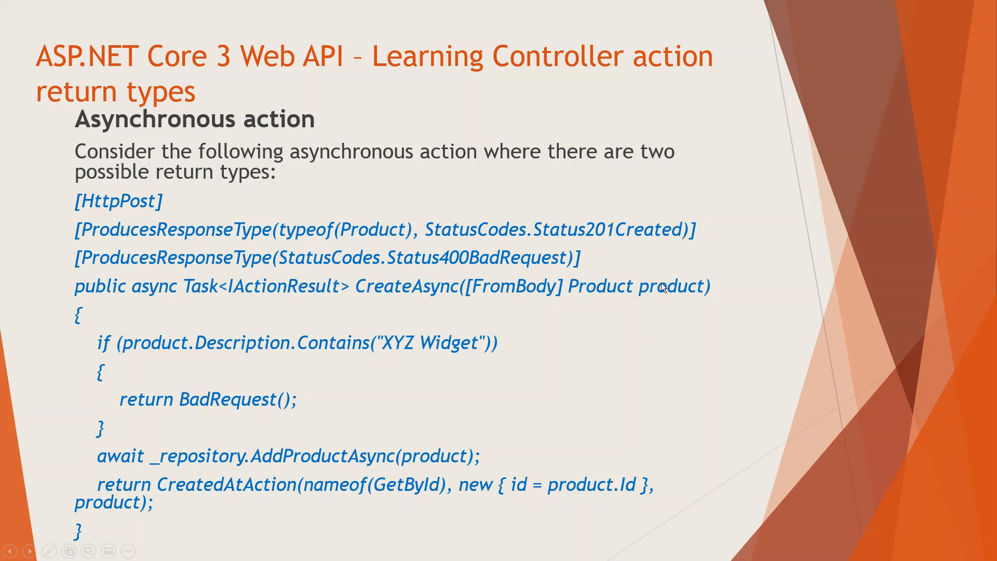
pyautogui.moveTo(624, 492)
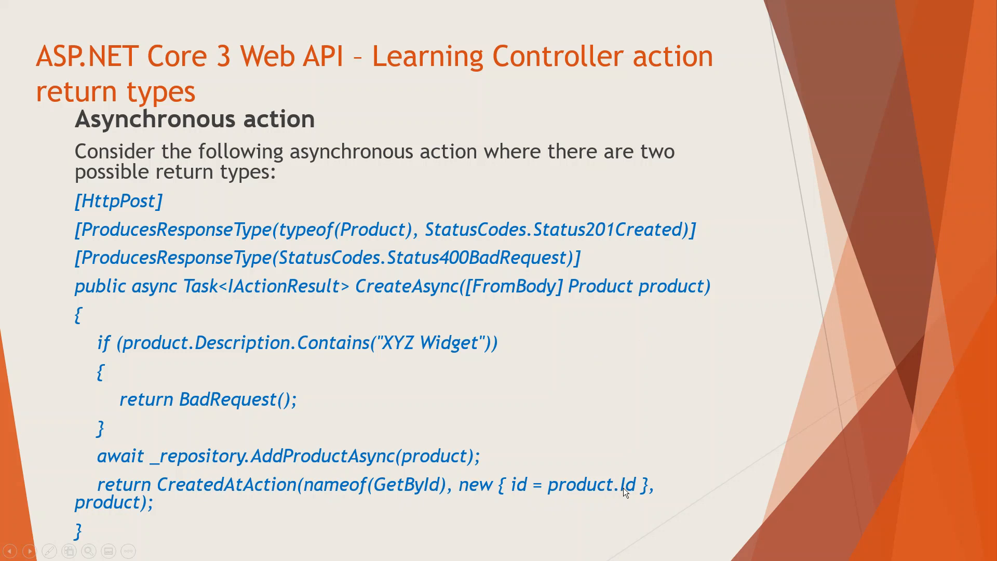
pyautogui.moveTo(662, 289)
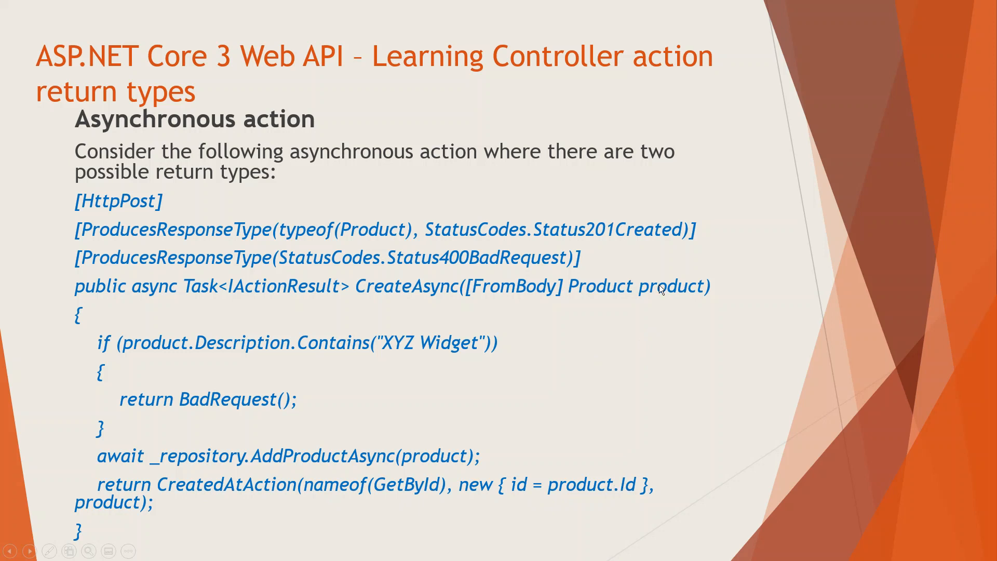
pyautogui.moveTo(248, 270)
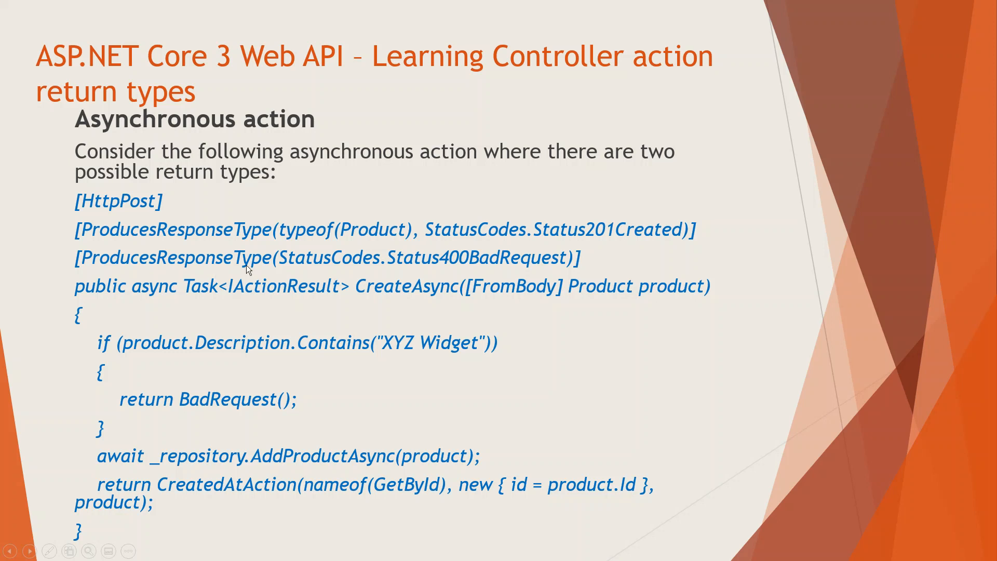
pyautogui.moveTo(240, 474)
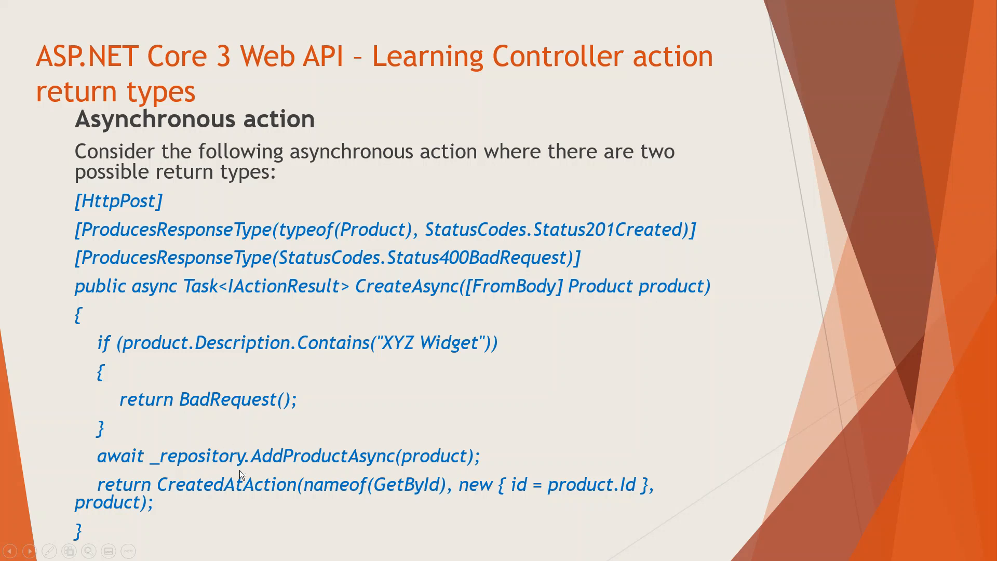
pyautogui.moveTo(126, 356)
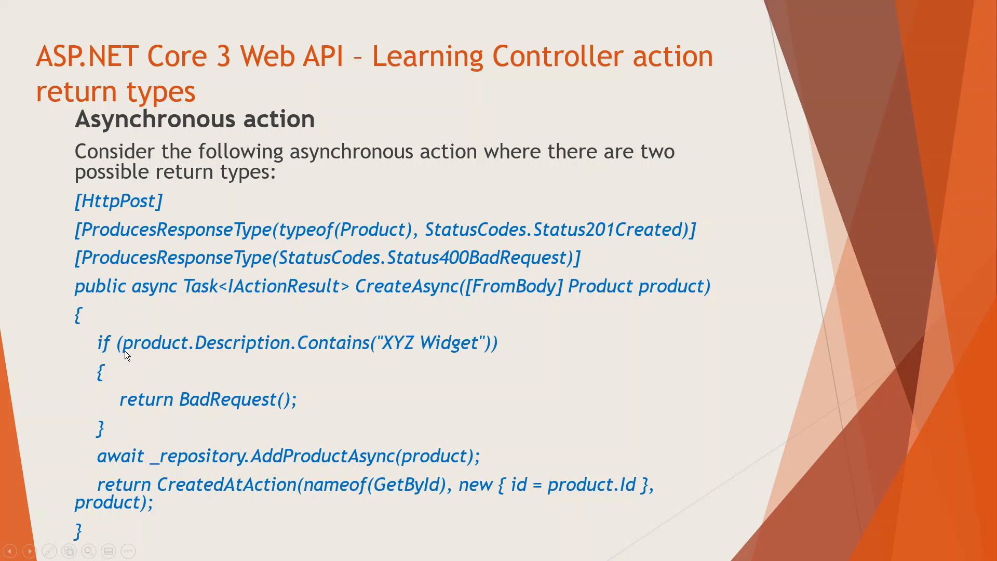
pyautogui.moveTo(243, 347)
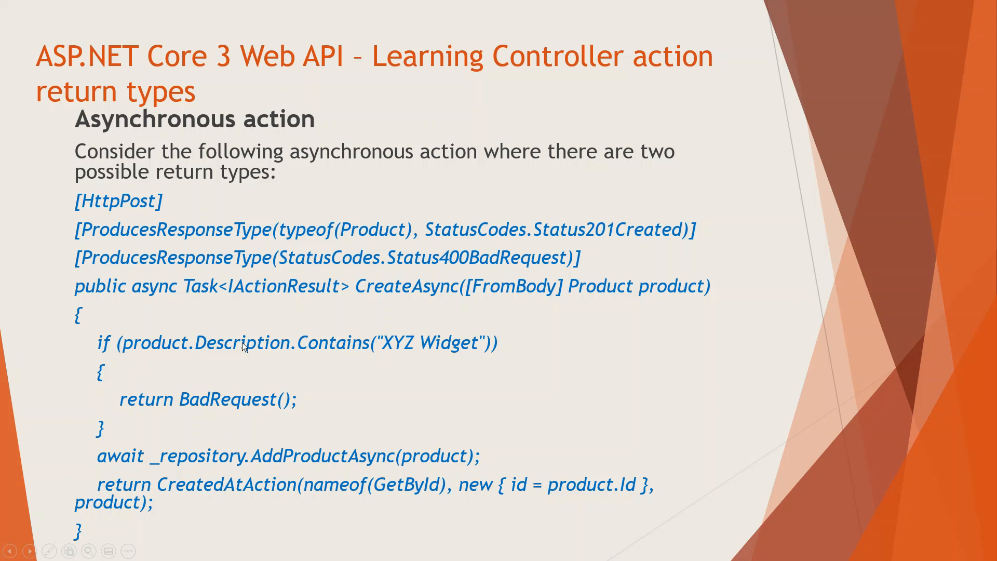
pyautogui.moveTo(408, 348)
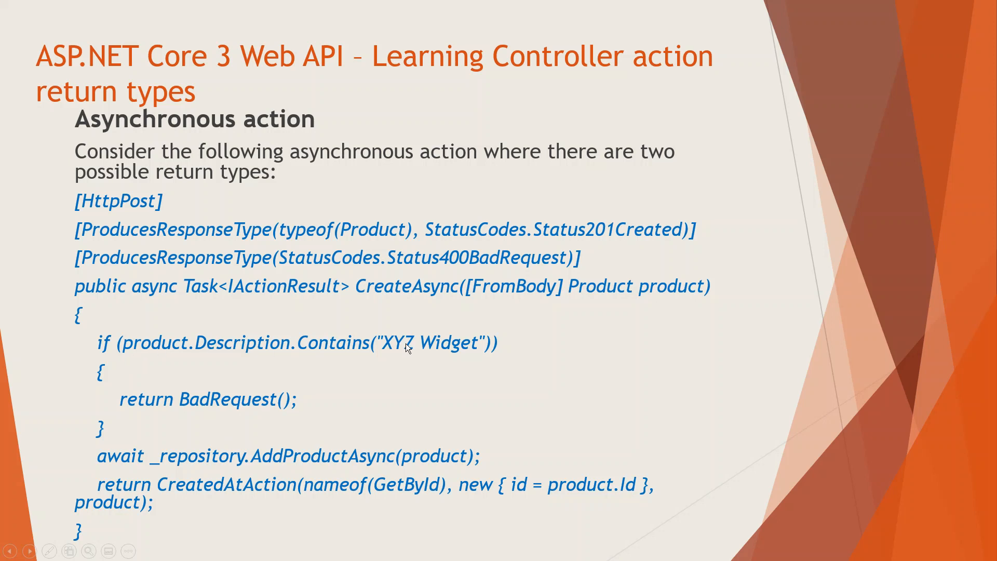
pyautogui.moveTo(444, 380)
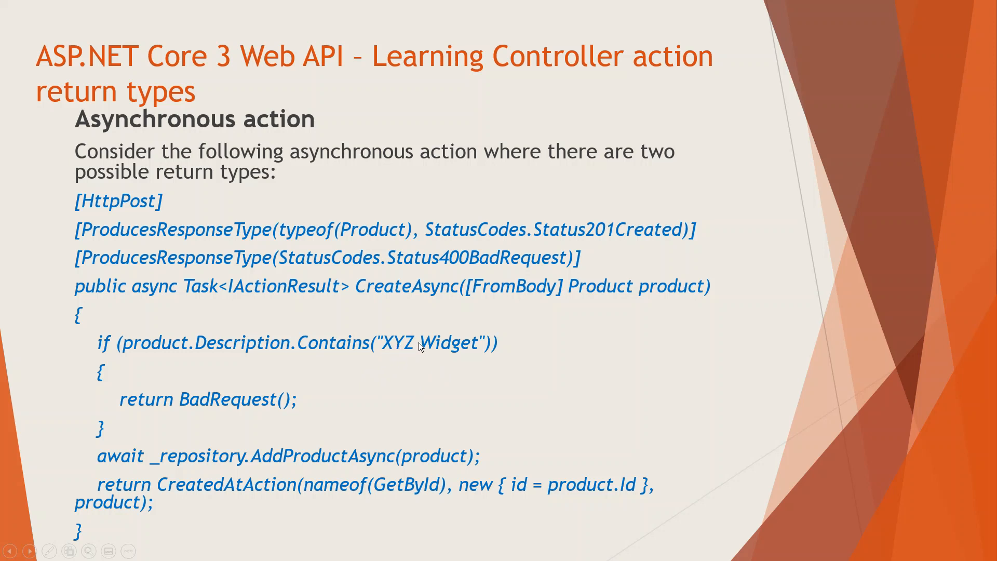
pyautogui.moveTo(594, 299)
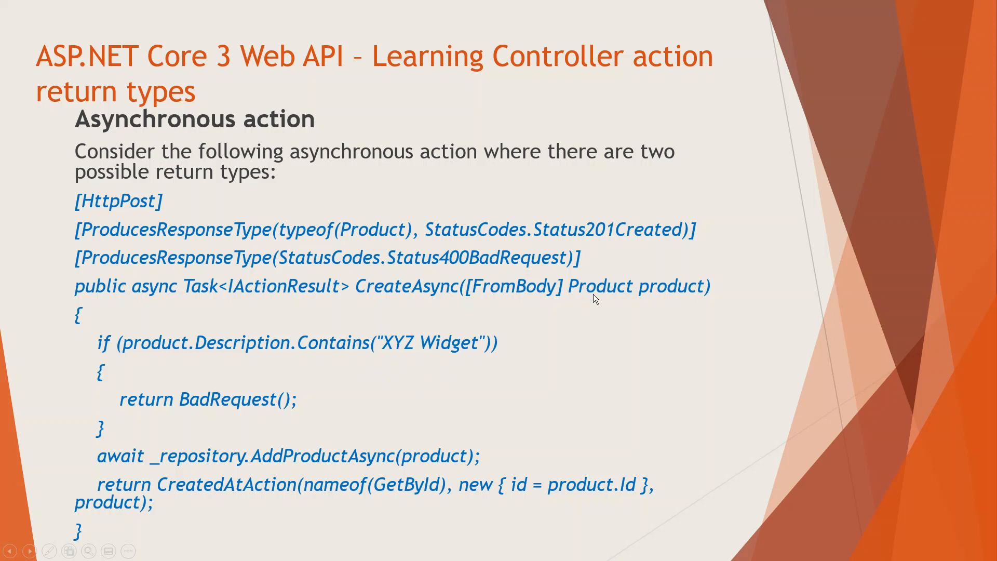
pyautogui.moveTo(464, 266)
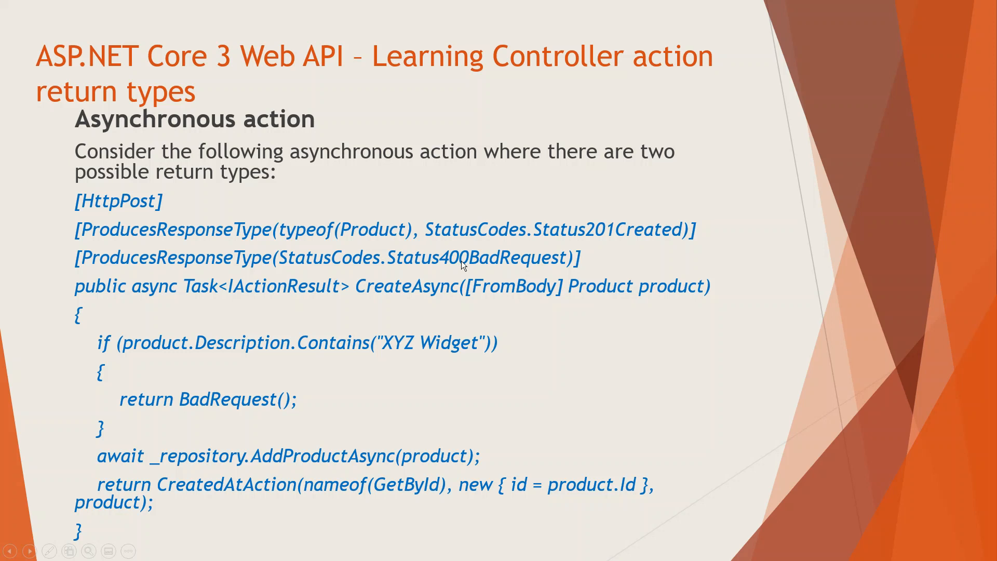
pyautogui.moveTo(443, 389)
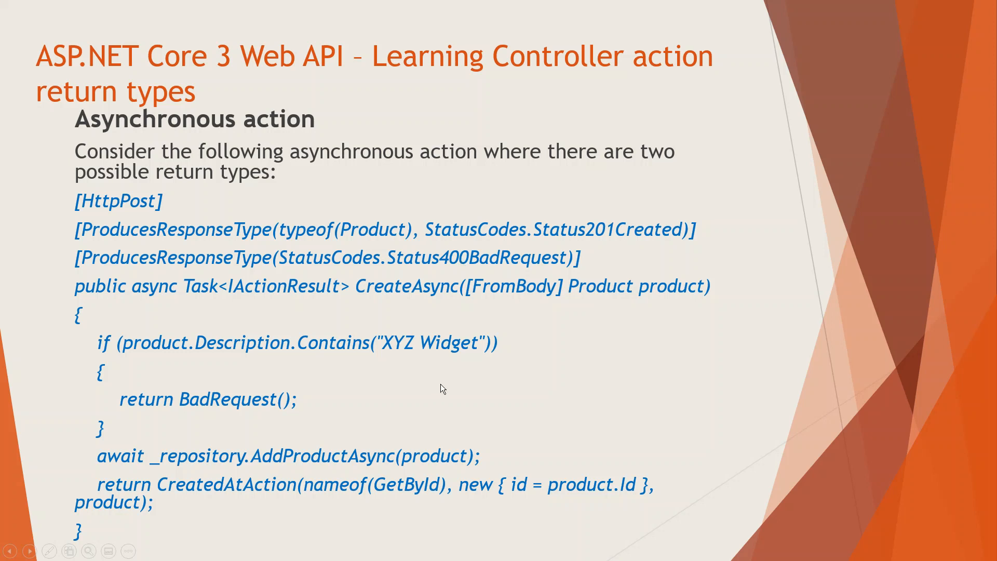
pyautogui.moveTo(243, 467)
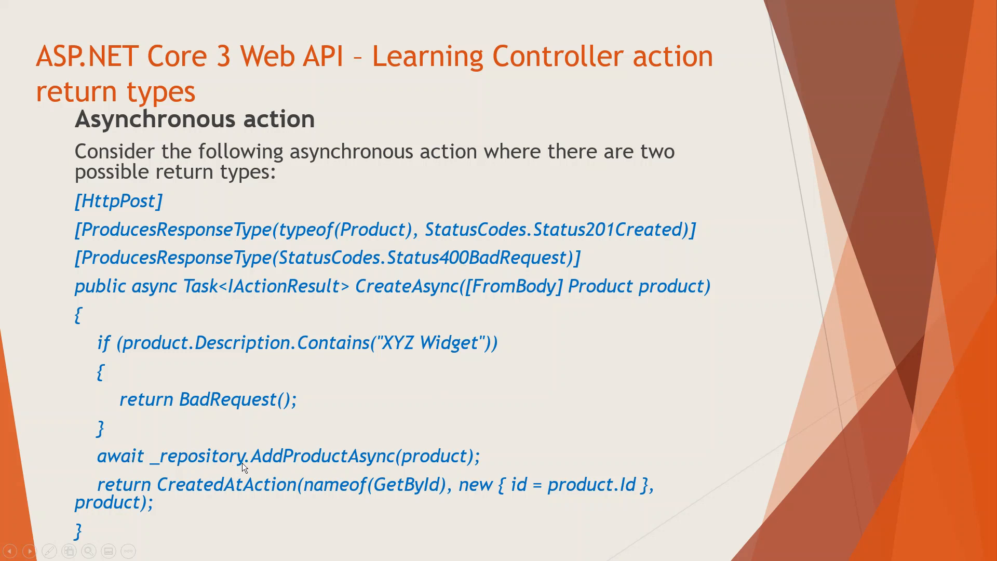
pyautogui.moveTo(179, 412)
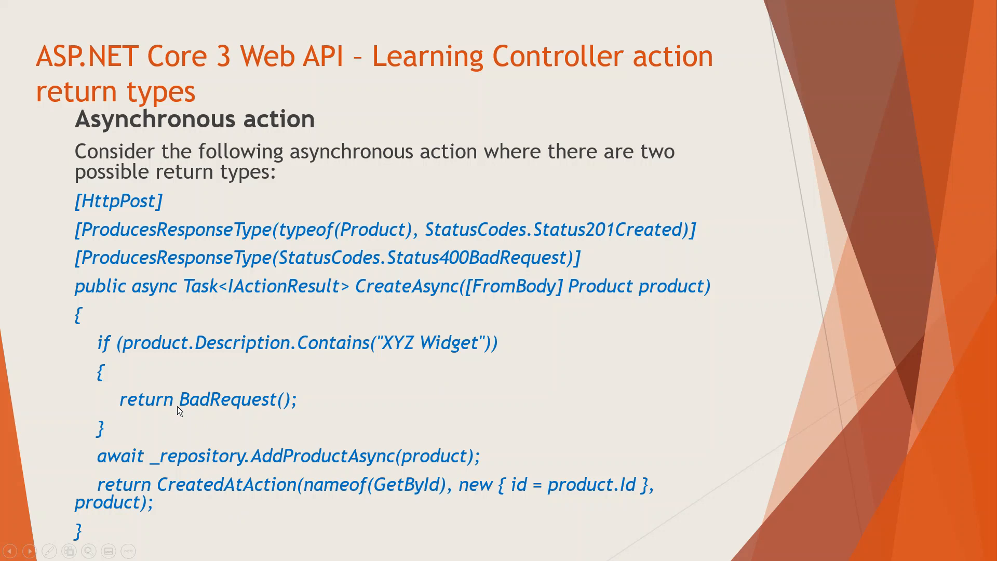
pyautogui.moveTo(412, 350)
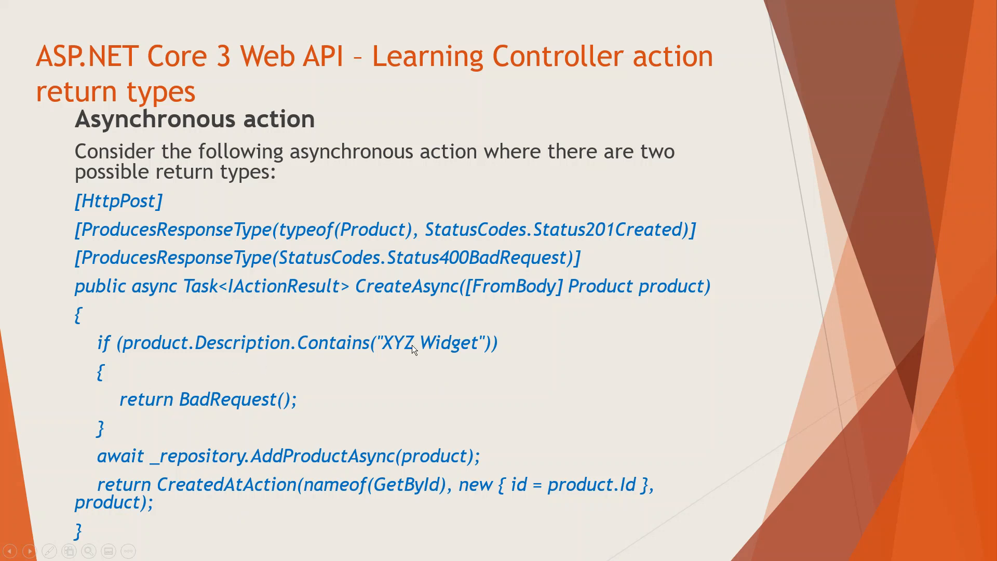
pyautogui.moveTo(222, 471)
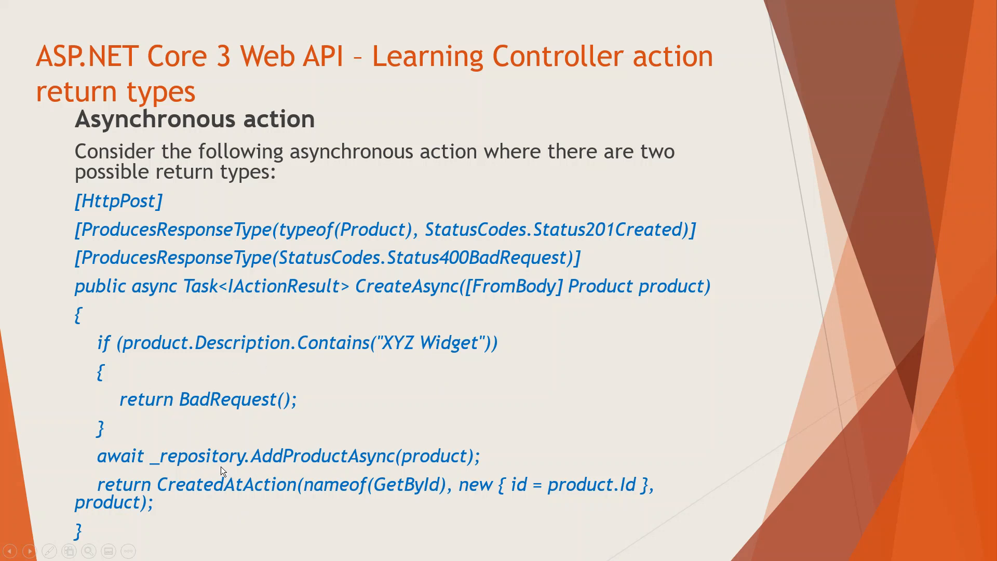
pyautogui.moveTo(369, 462)
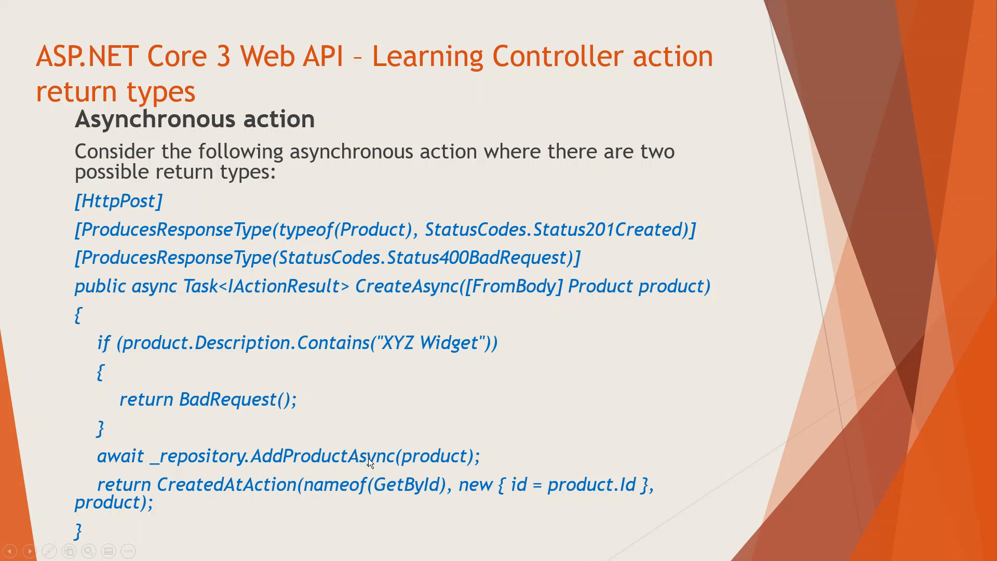
pyautogui.moveTo(291, 468)
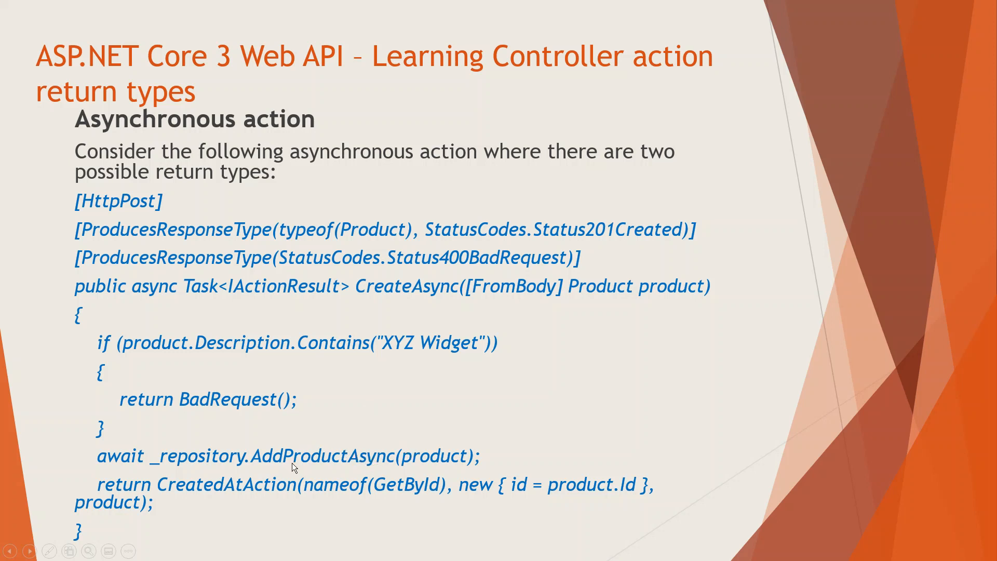
pyautogui.moveTo(349, 452)
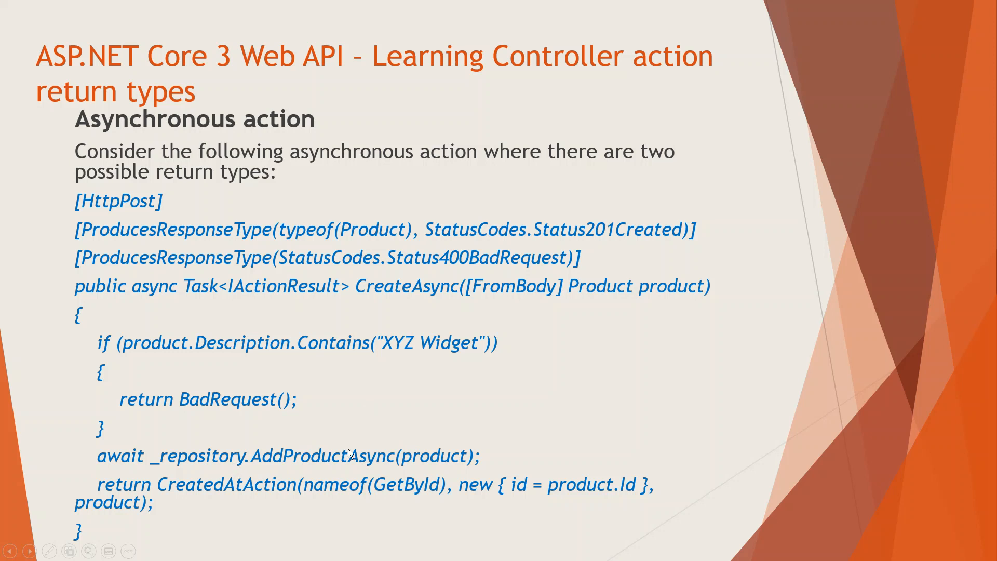
pyautogui.moveTo(453, 452)
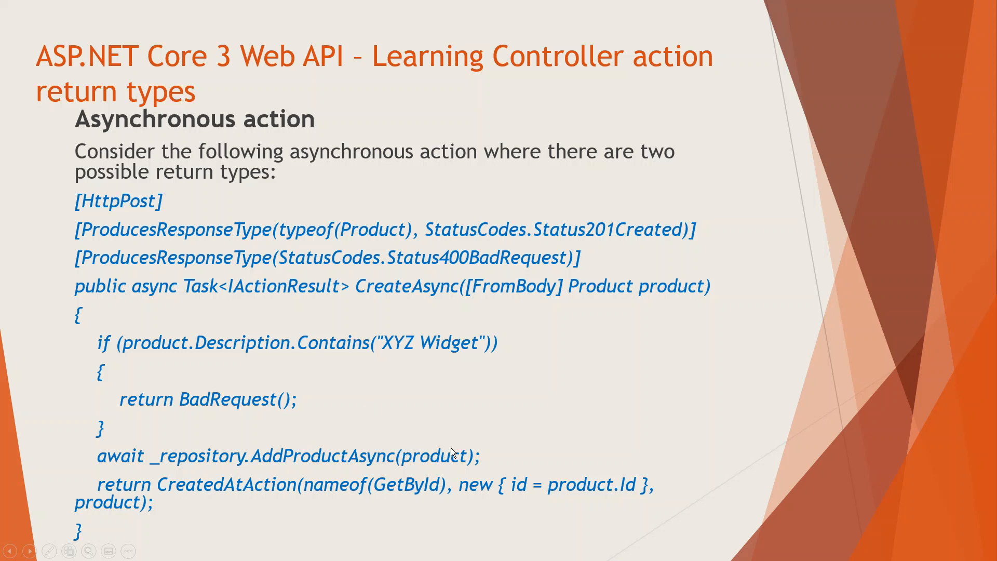
pyautogui.moveTo(395, 507)
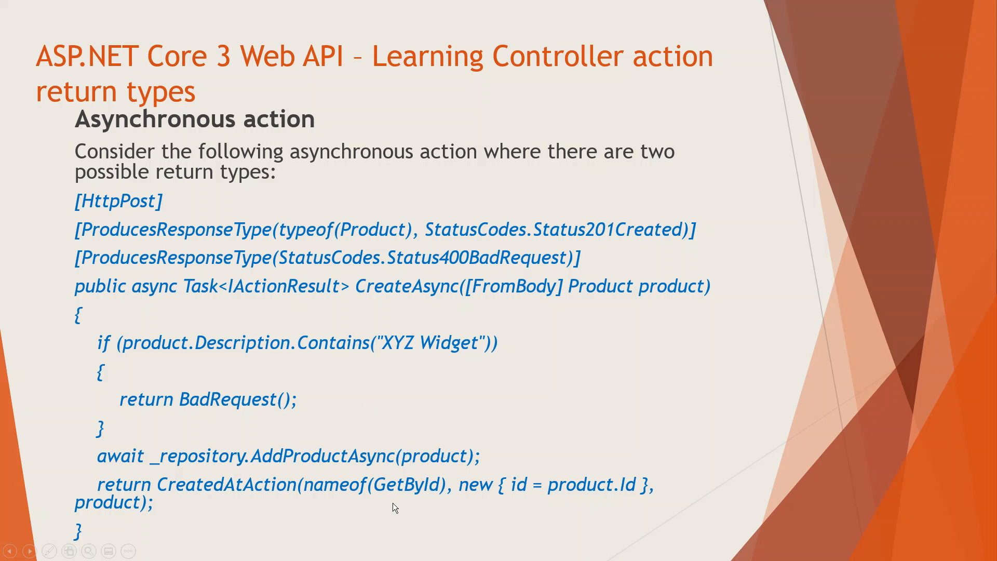
pyautogui.moveTo(134, 468)
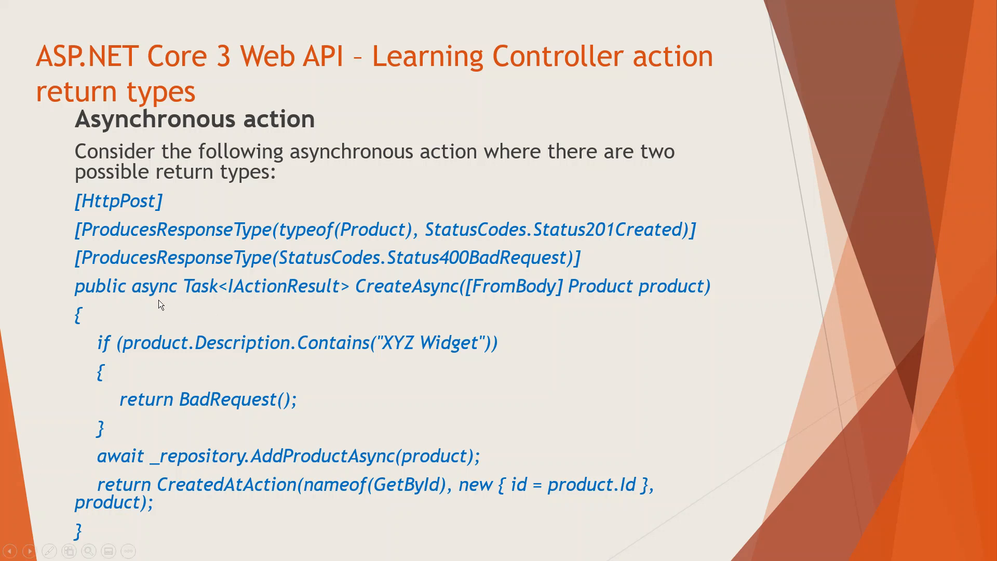
pyautogui.moveTo(132, 467)
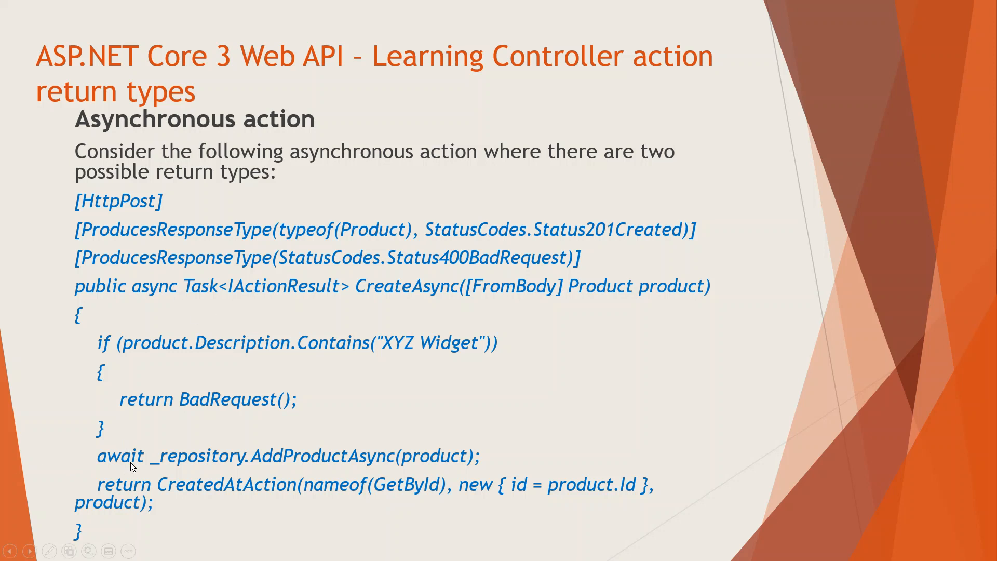
pyautogui.moveTo(161, 463)
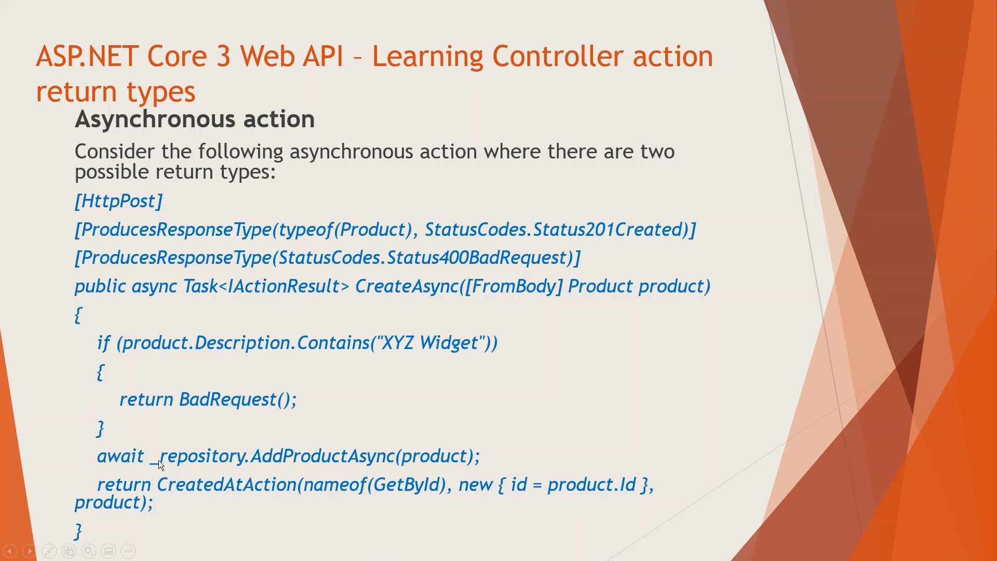
pyautogui.moveTo(164, 463)
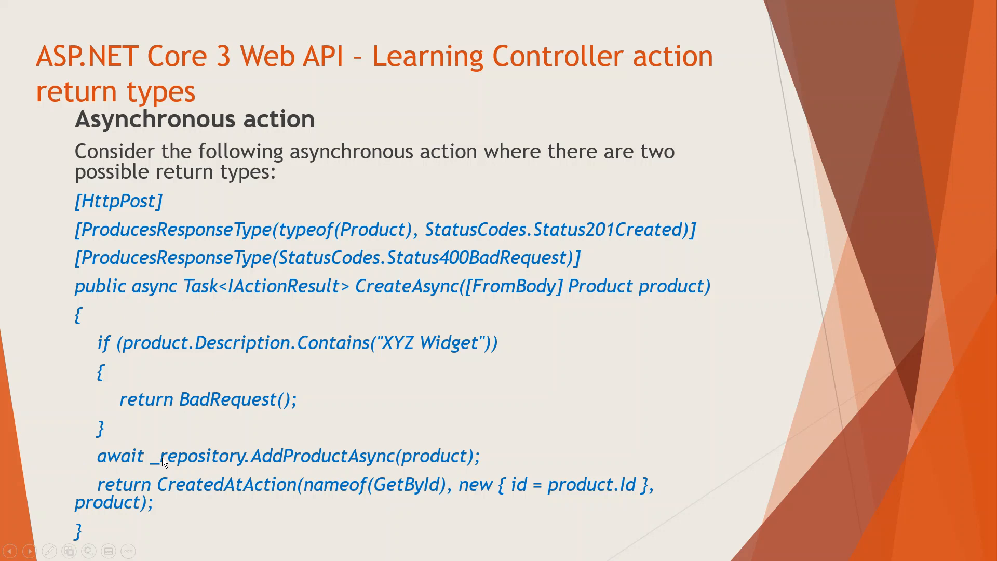
pyautogui.moveTo(491, 424)
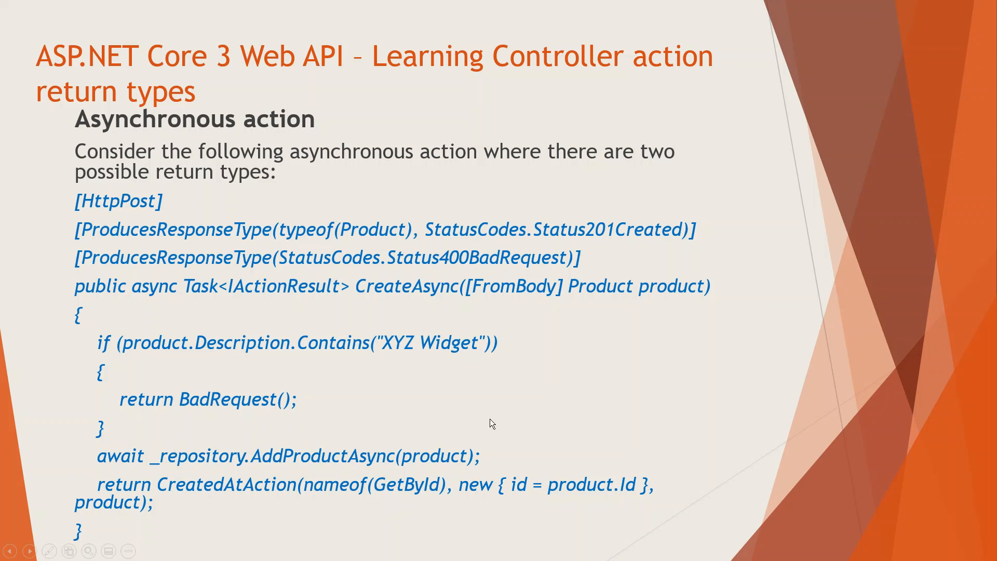
pyautogui.moveTo(569, 417)
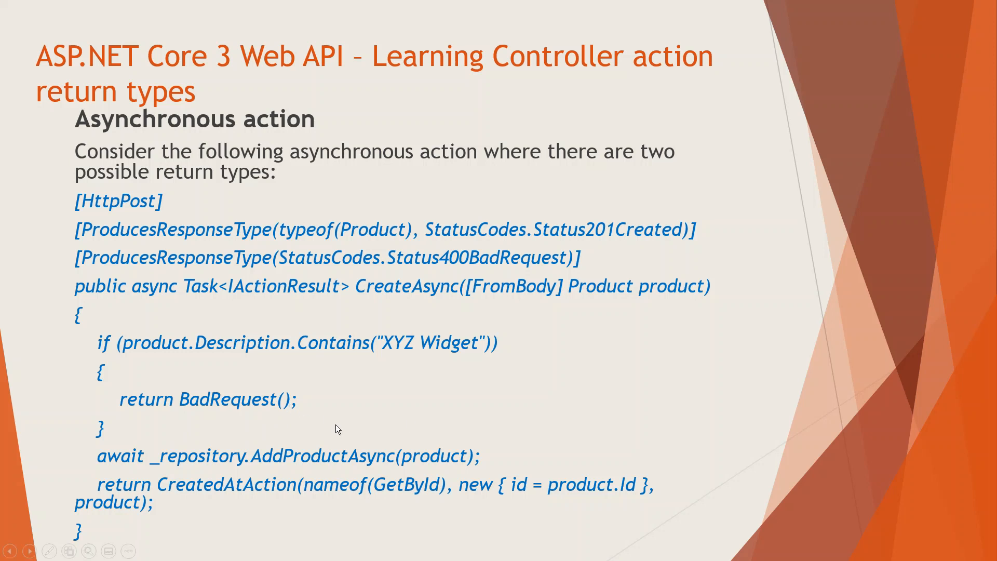
pyautogui.moveTo(187, 455)
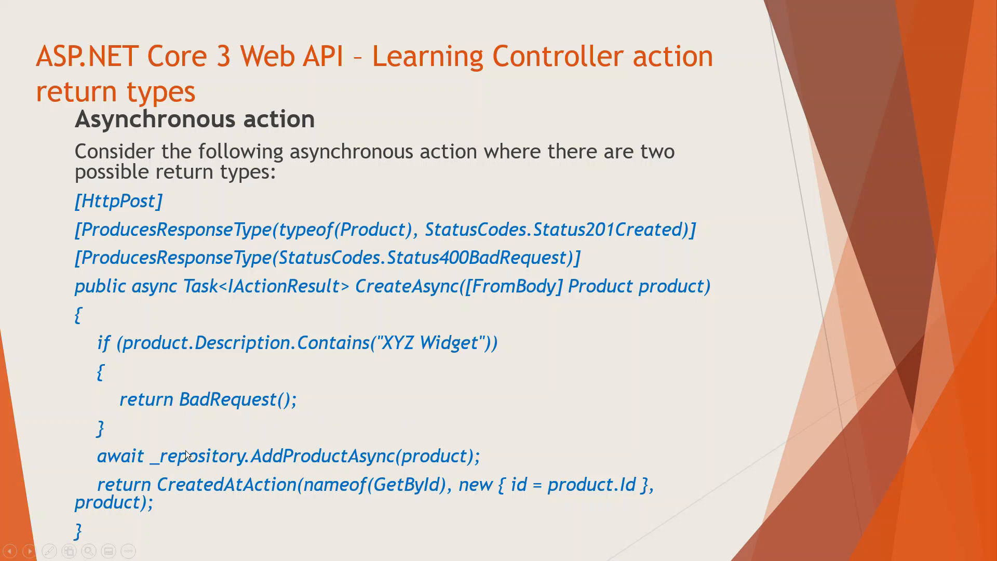
pyautogui.moveTo(159, 482)
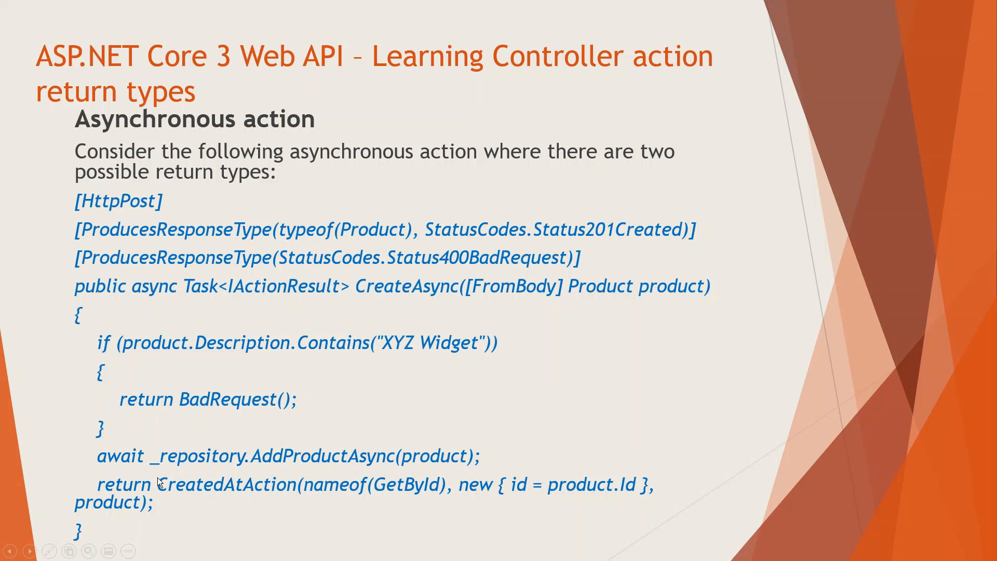
pyautogui.moveTo(218, 474)
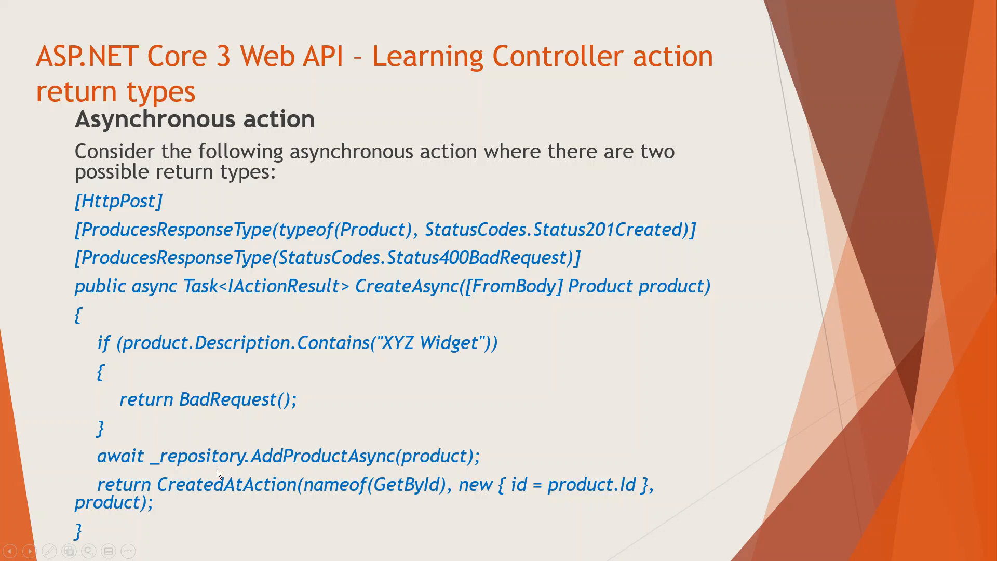
pyautogui.moveTo(169, 467)
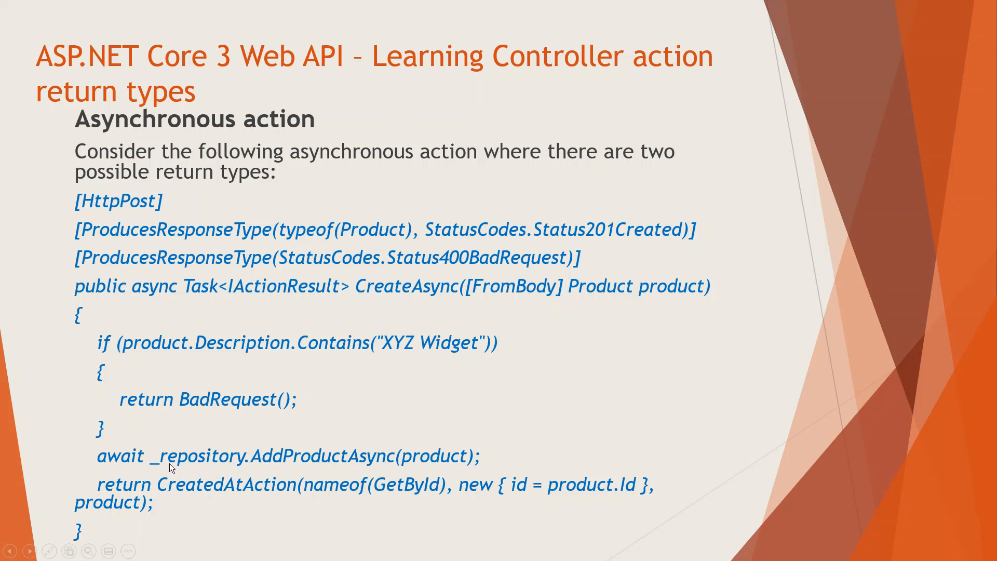
pyautogui.moveTo(257, 461)
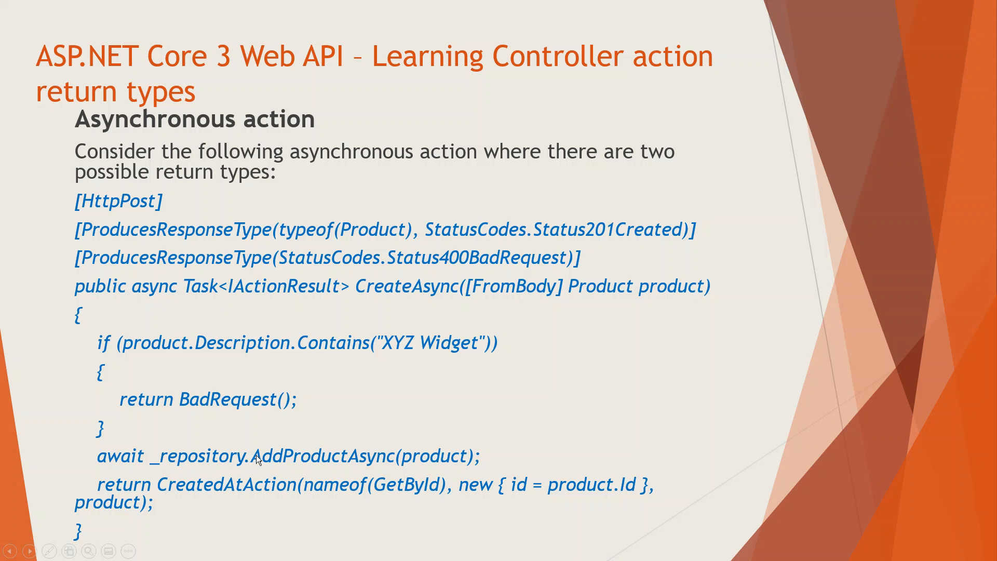
pyautogui.moveTo(284, 462)
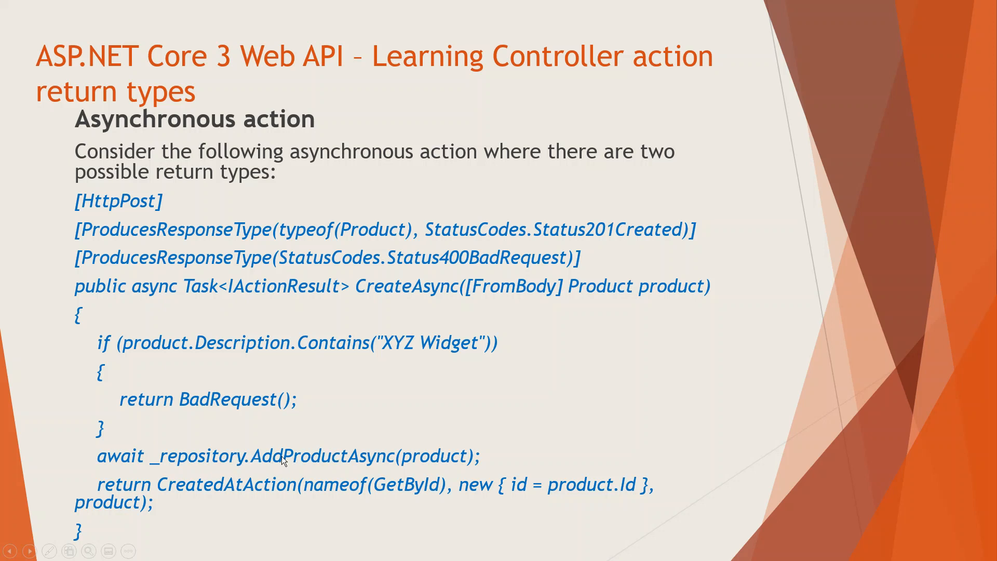
pyautogui.moveTo(213, 464)
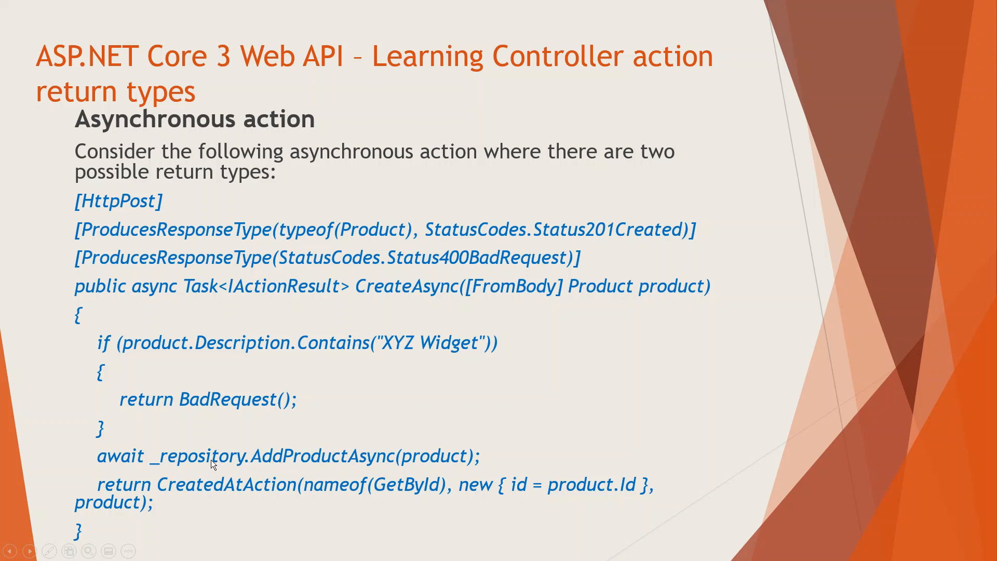
pyautogui.moveTo(420, 468)
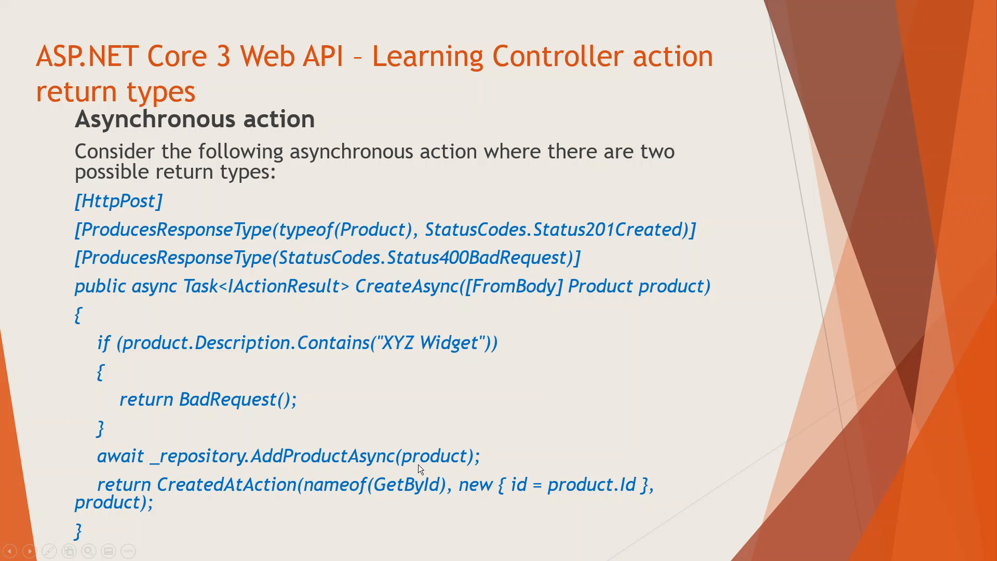
pyautogui.moveTo(87, 464)
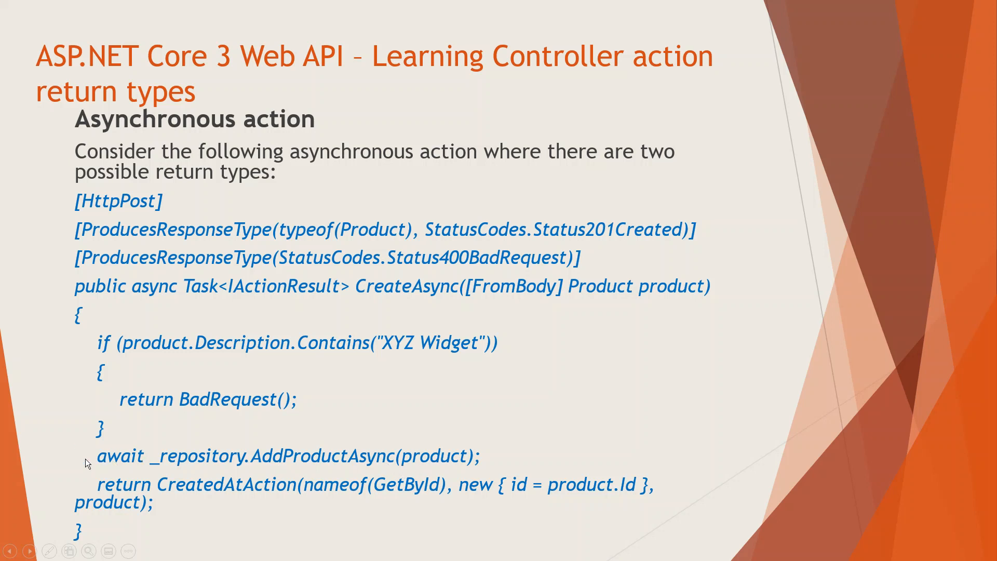
pyautogui.moveTo(146, 432)
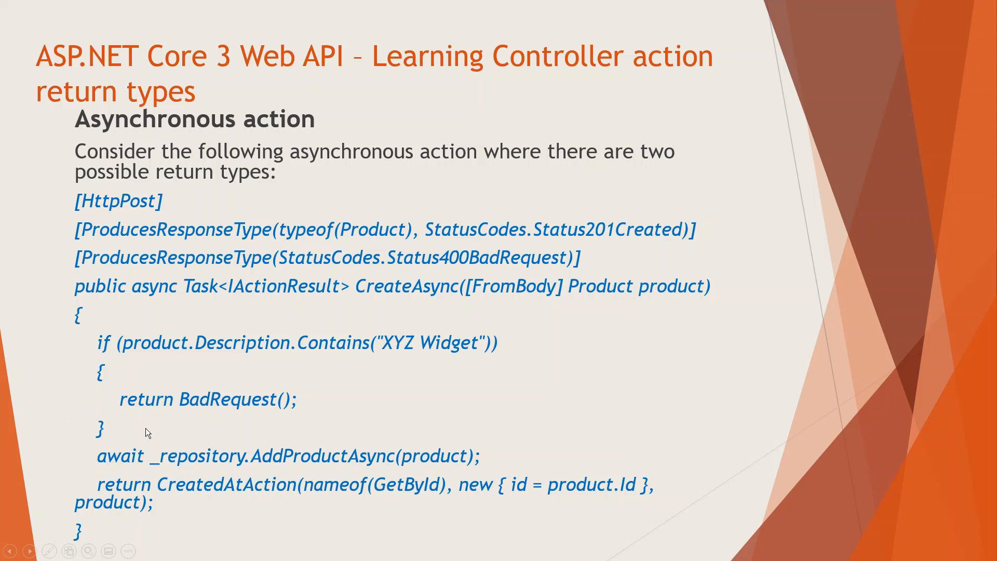
pyautogui.moveTo(306, 293)
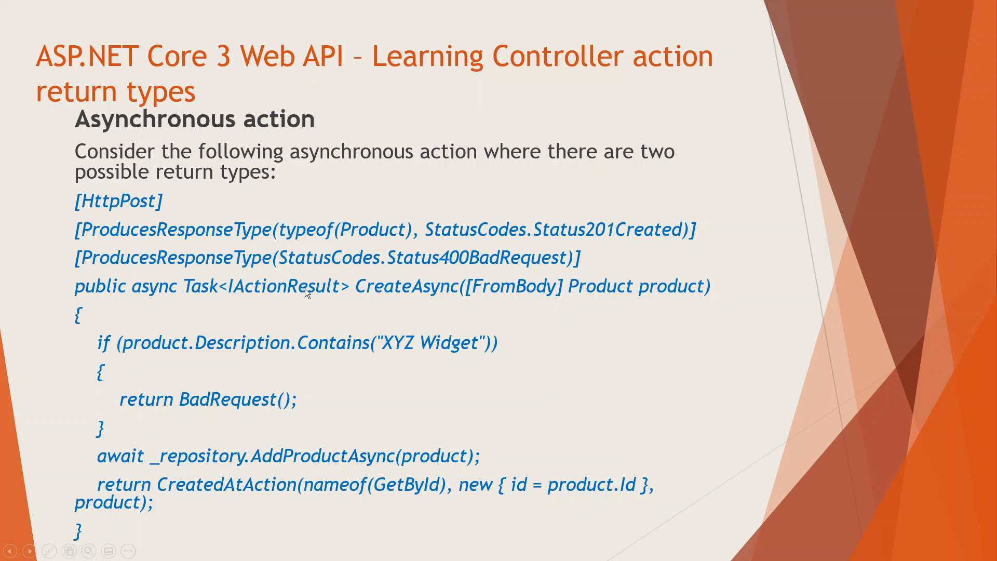
pyautogui.moveTo(396, 293)
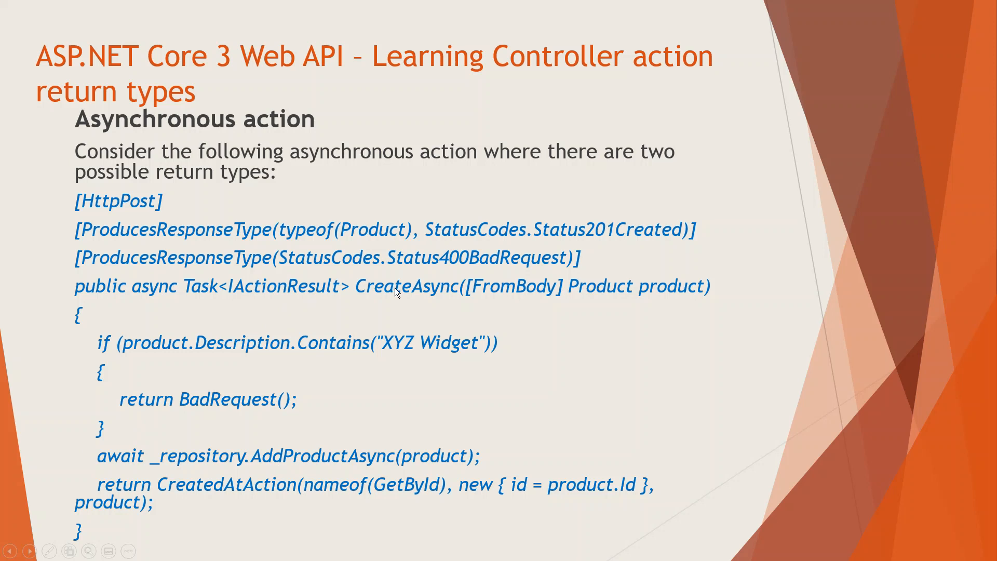
pyautogui.moveTo(447, 298)
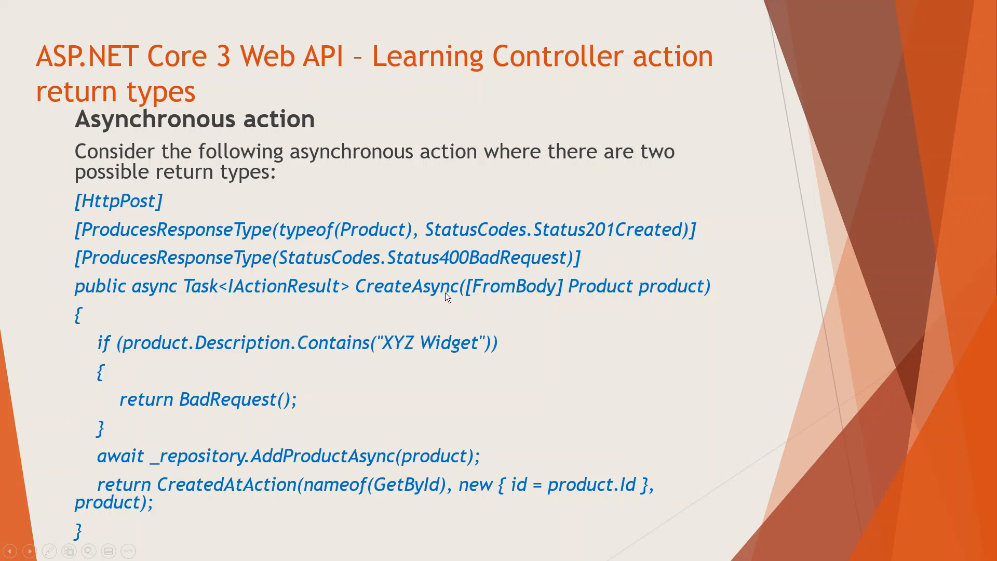
pyautogui.moveTo(191, 465)
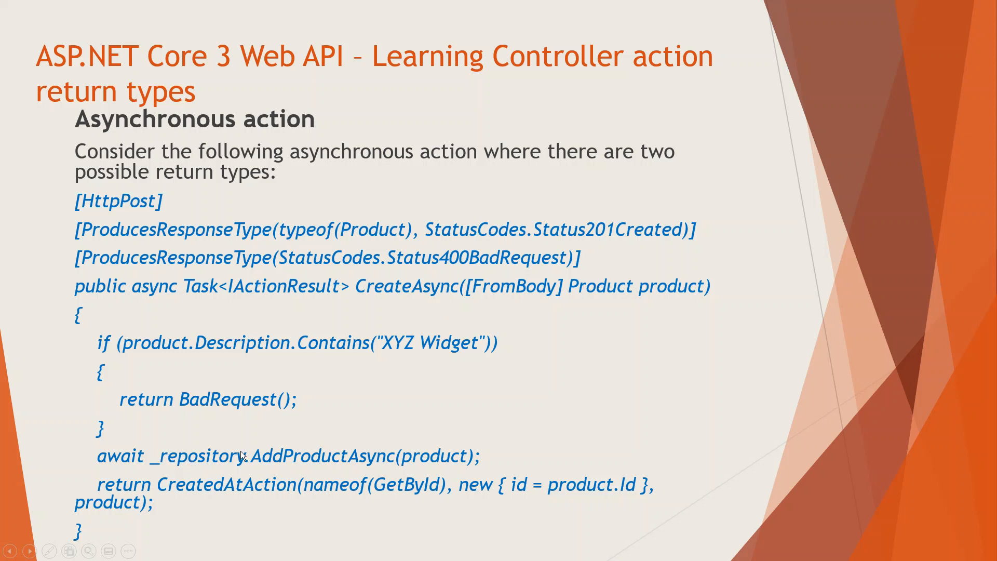
pyautogui.moveTo(349, 463)
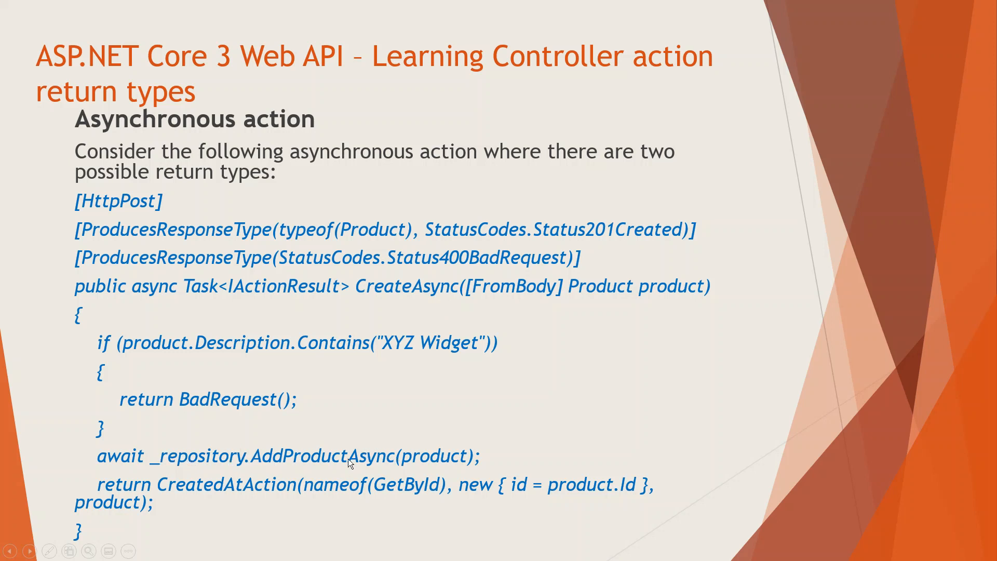
pyautogui.moveTo(302, 463)
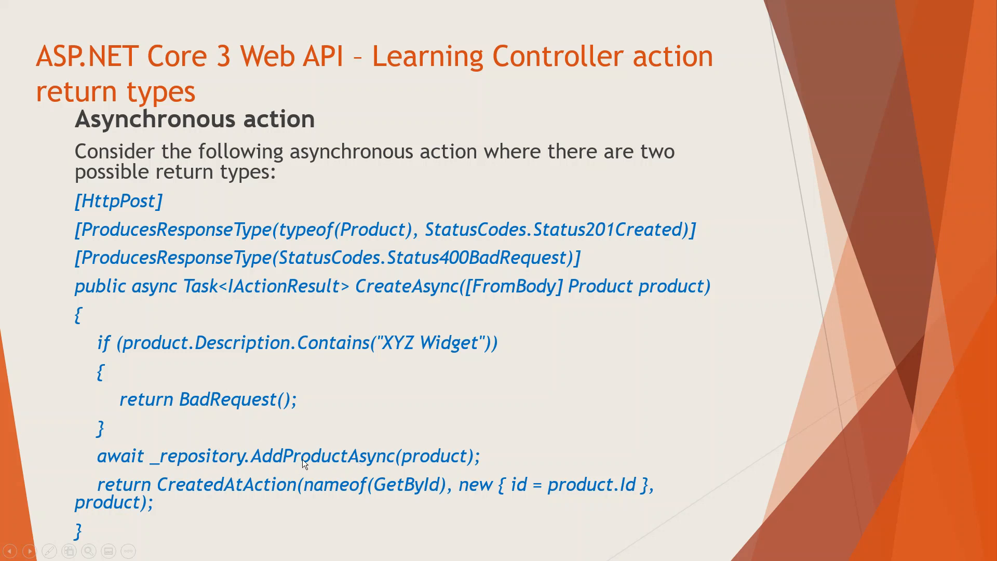
pyautogui.moveTo(115, 492)
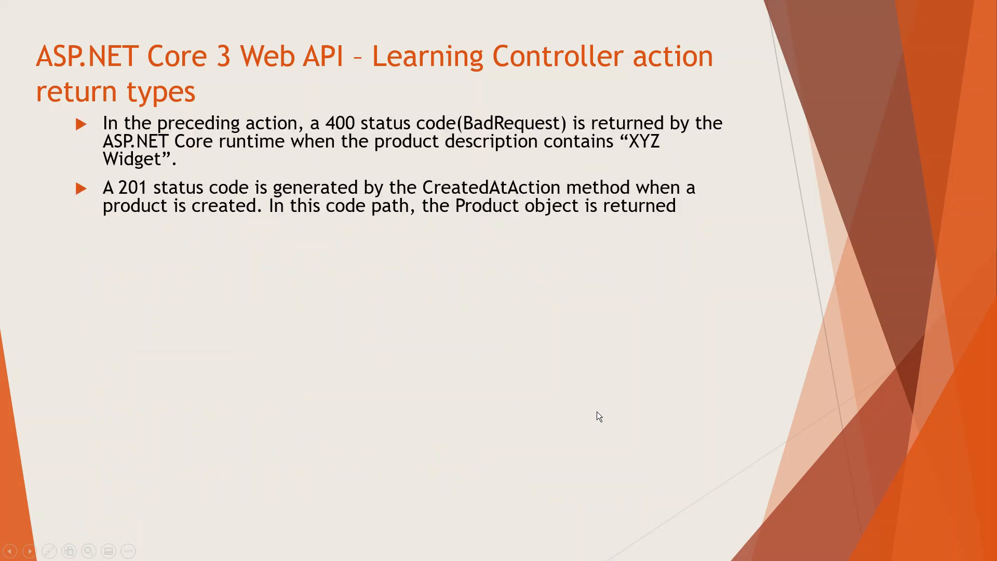
pyautogui.moveTo(411, 134)
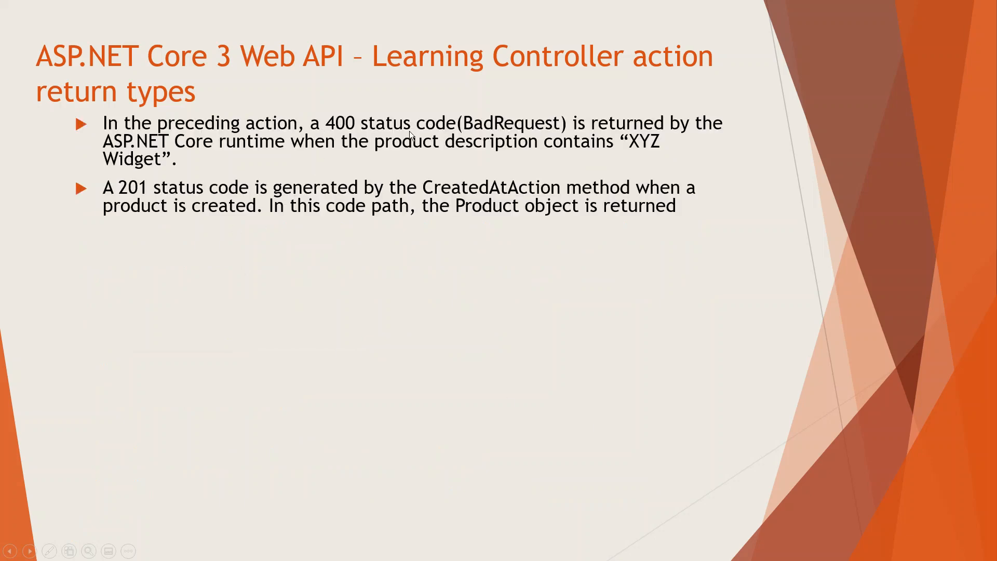
pyautogui.moveTo(222, 151)
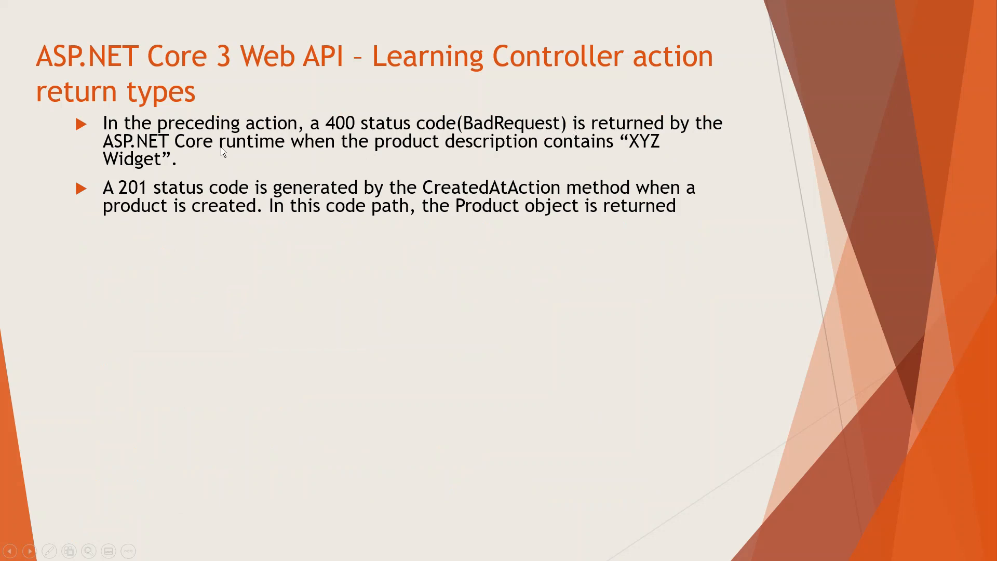
pyautogui.moveTo(363, 289)
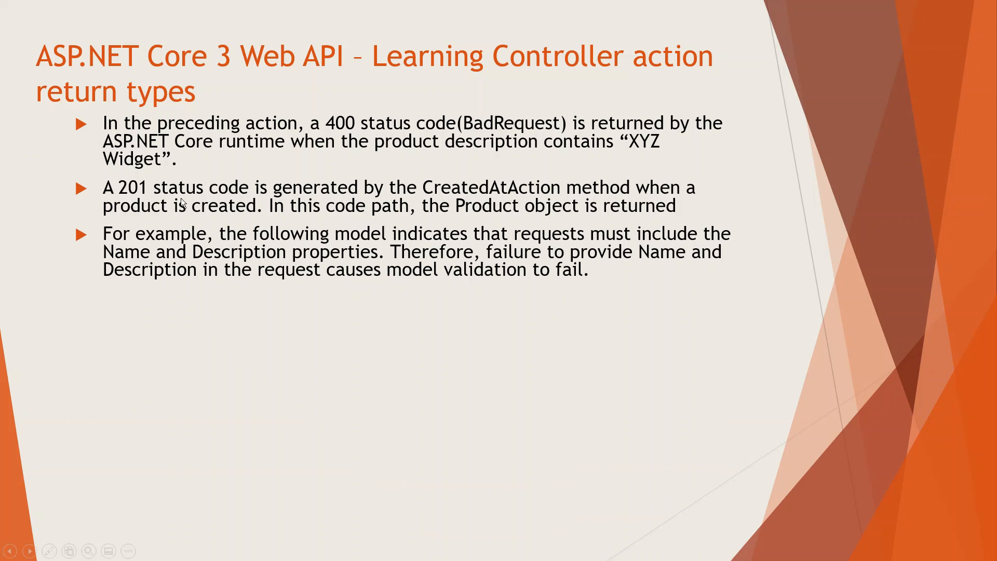
pyautogui.moveTo(483, 197)
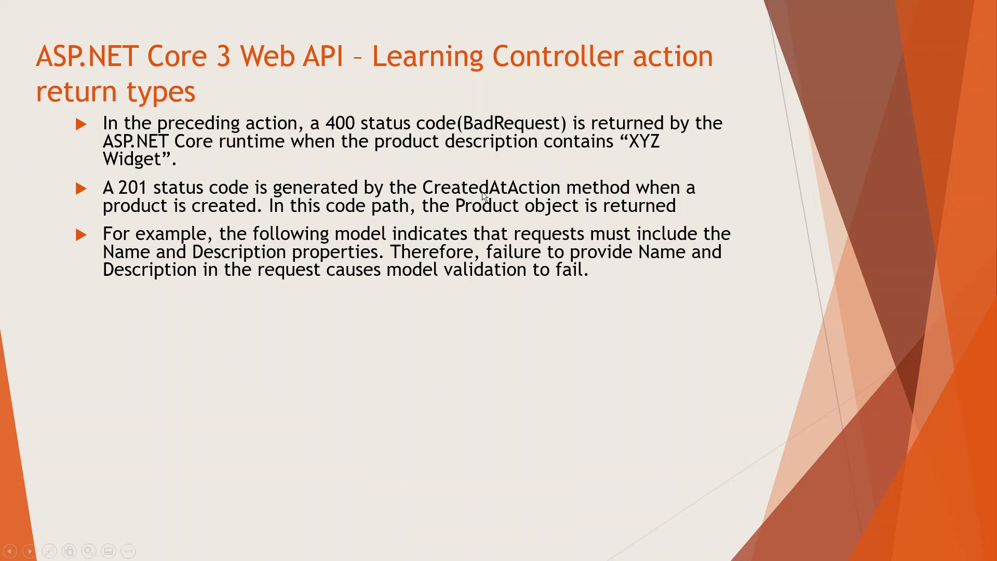
pyautogui.moveTo(255, 231)
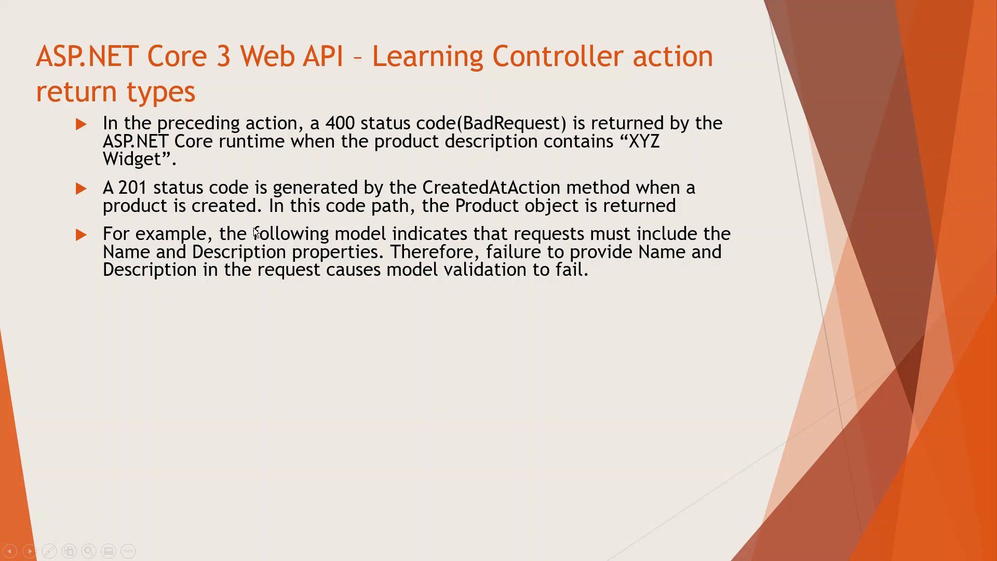
pyautogui.moveTo(432, 216)
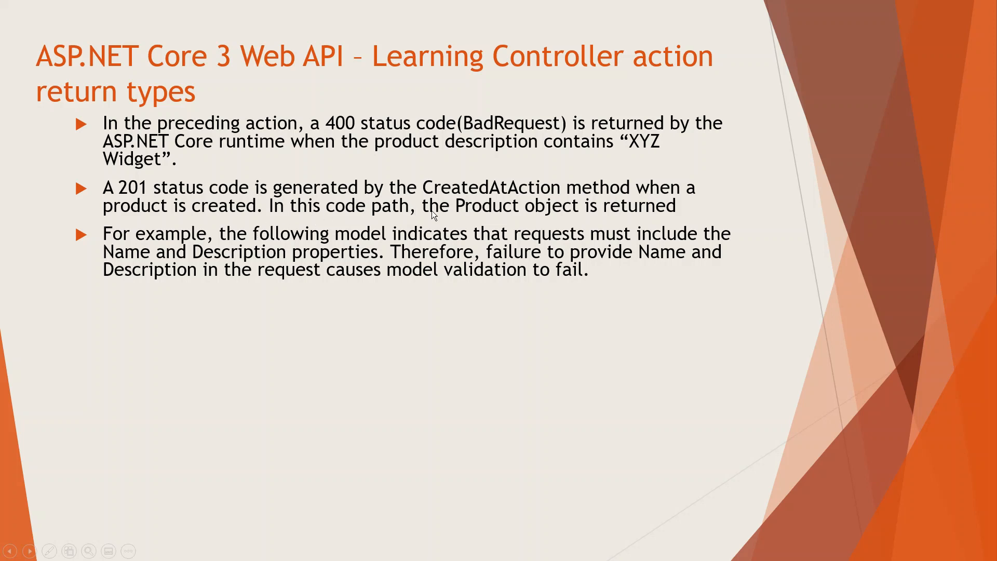
pyautogui.moveTo(480, 333)
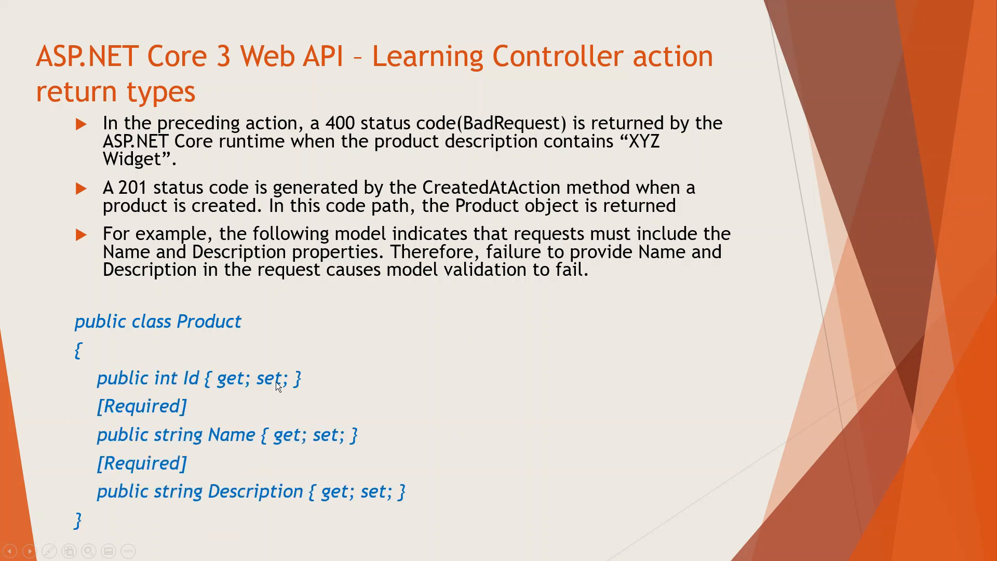
pyautogui.moveTo(204, 398)
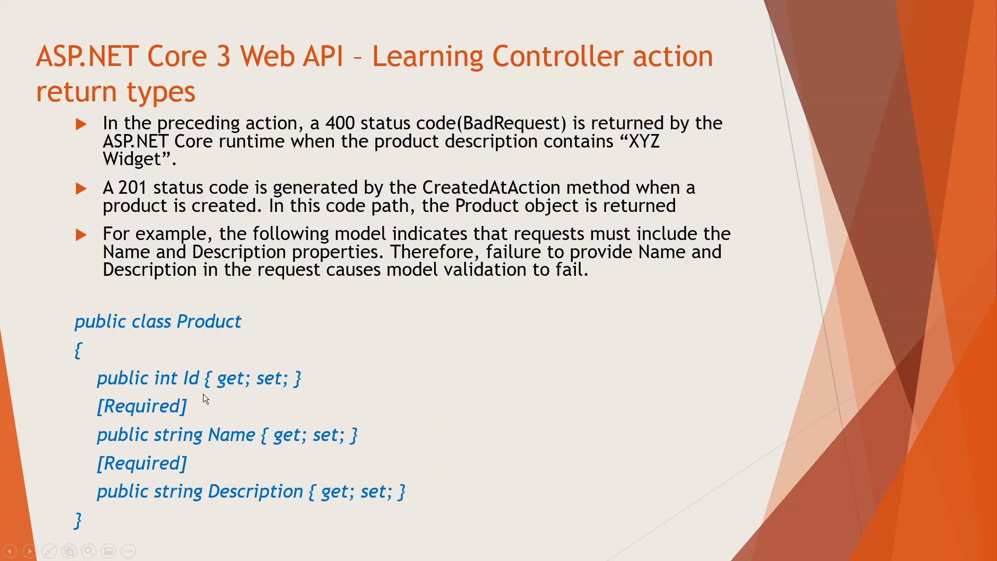
pyautogui.moveTo(108, 396)
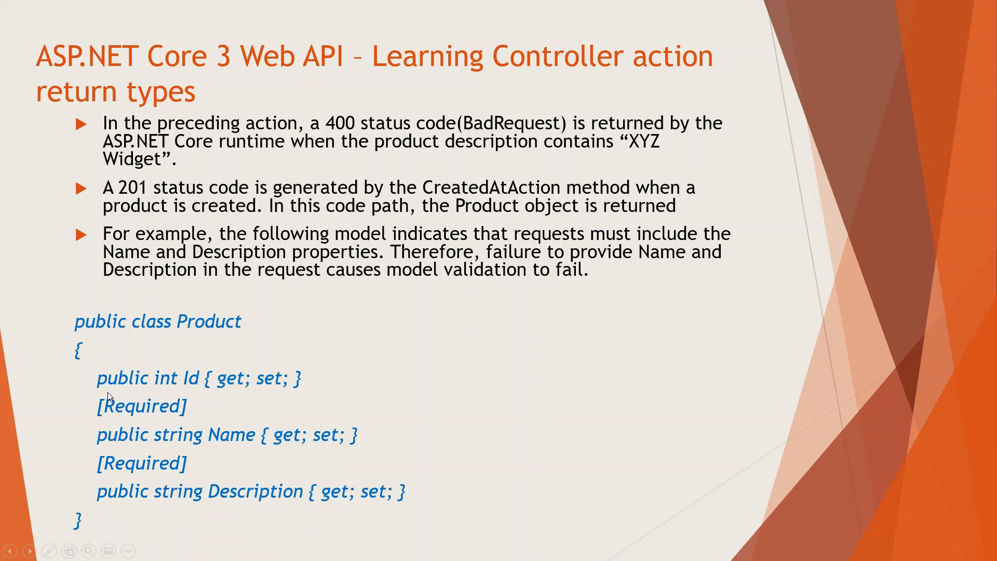
pyautogui.moveTo(182, 477)
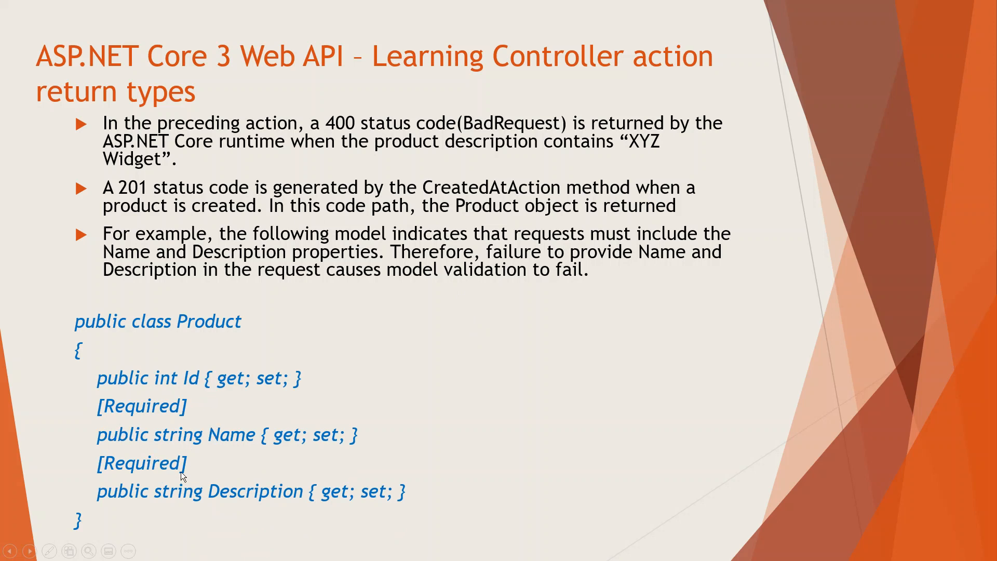
pyautogui.moveTo(194, 426)
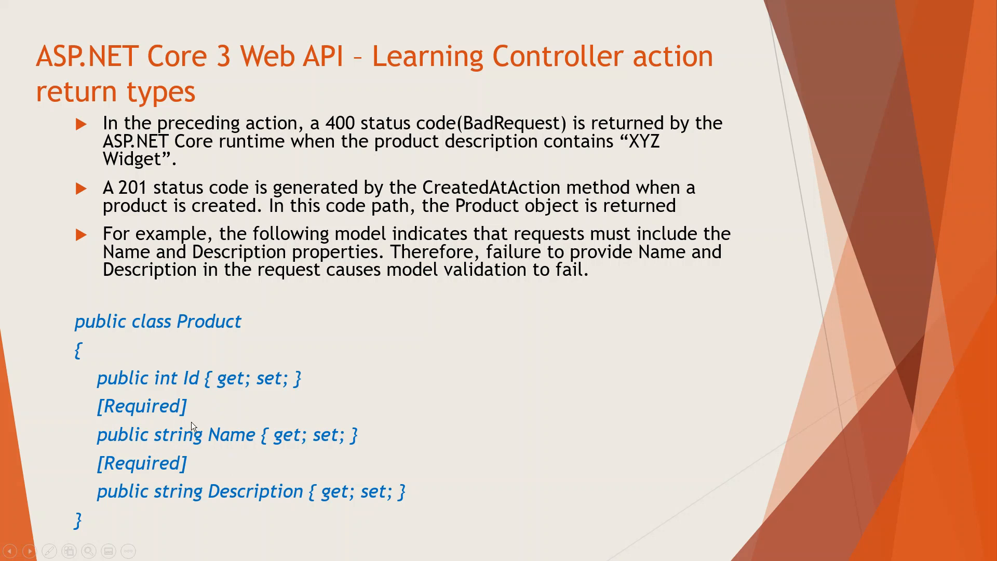
pyautogui.moveTo(219, 454)
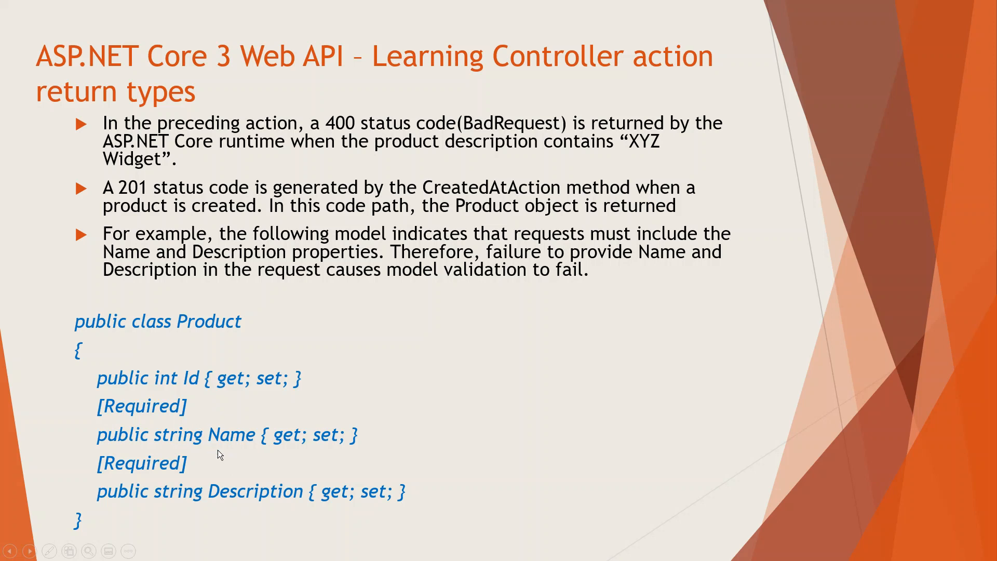
pyautogui.moveTo(233, 198)
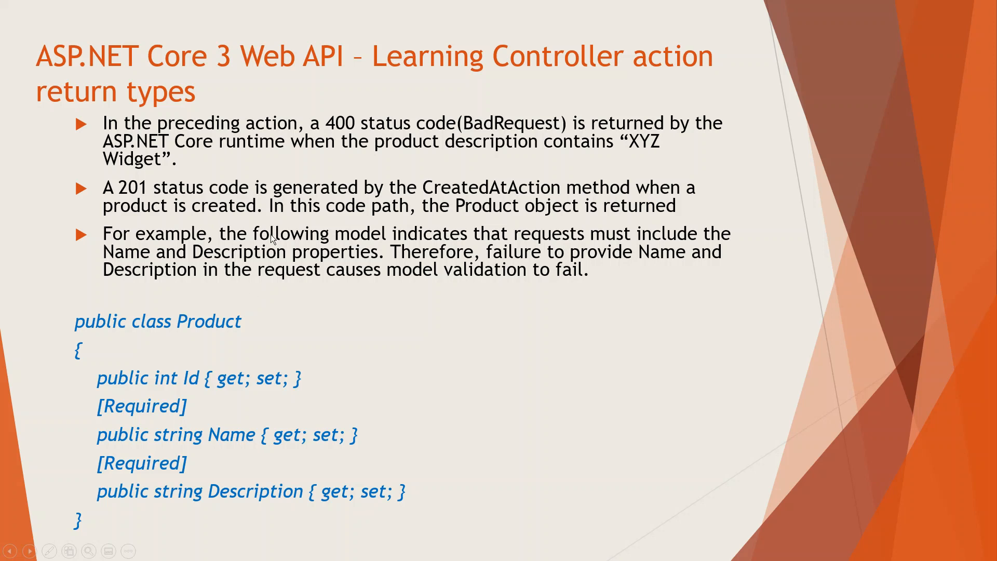
pyautogui.moveTo(348, 242)
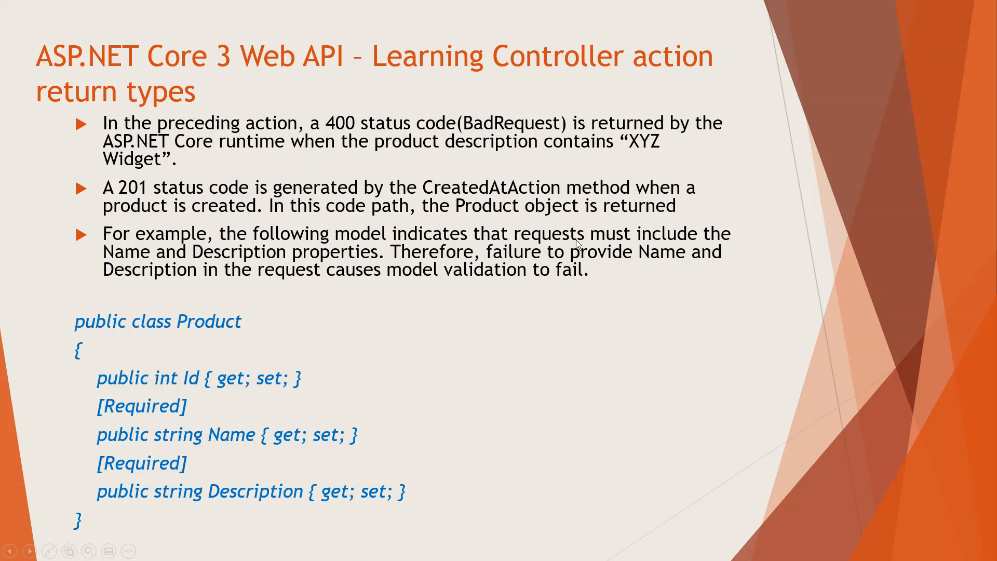
pyautogui.moveTo(336, 428)
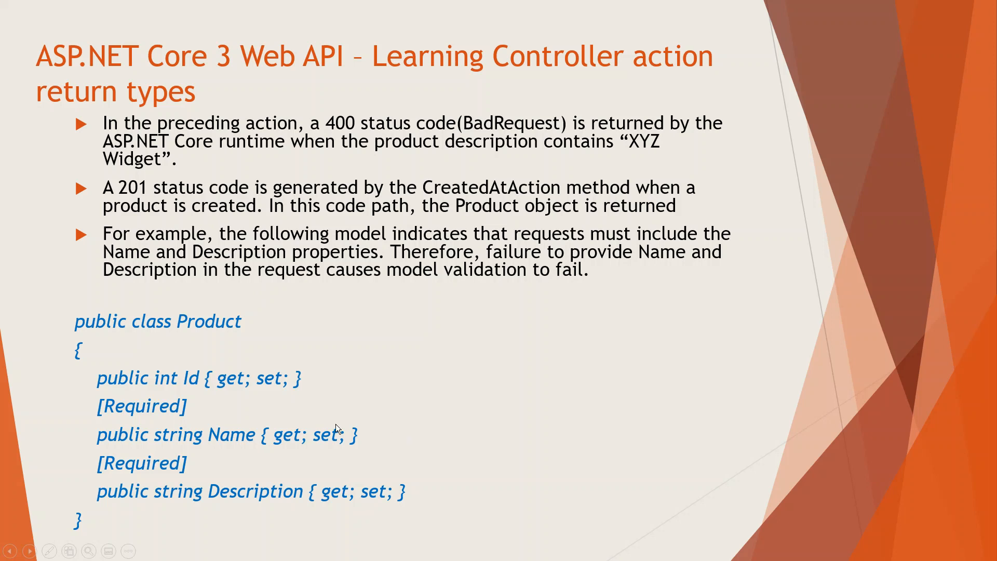
pyautogui.moveTo(555, 243)
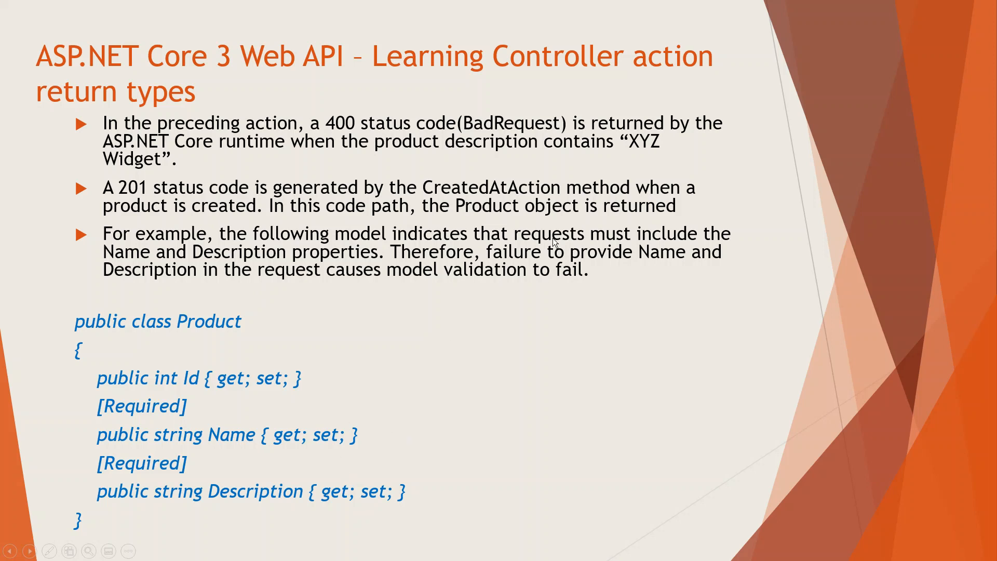
pyautogui.moveTo(304, 504)
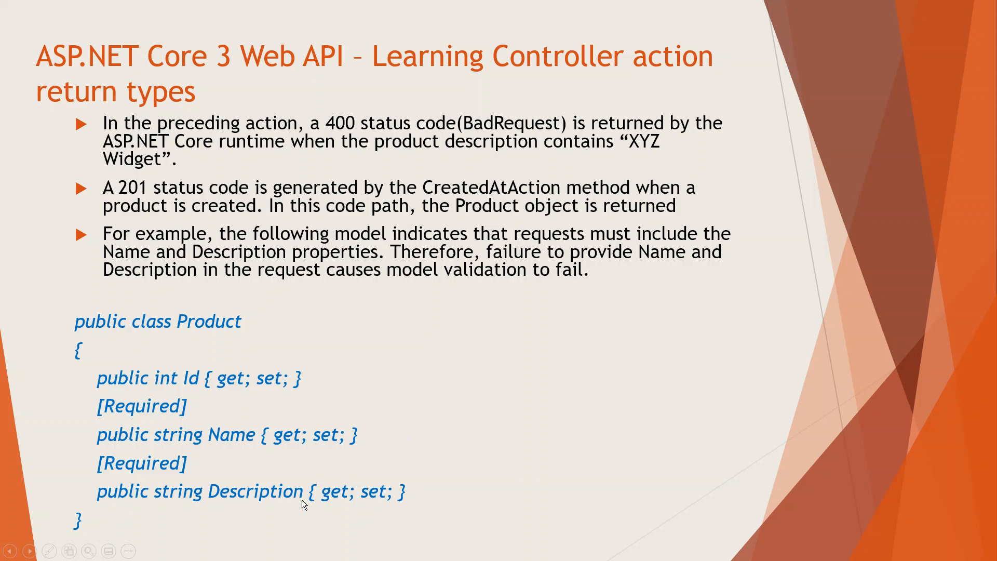
pyautogui.moveTo(366, 438)
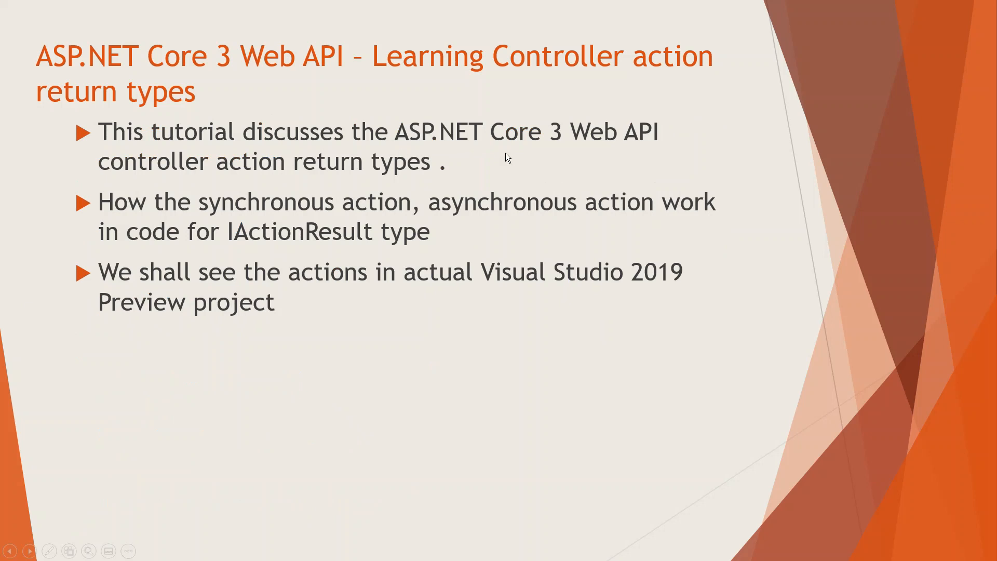
pyautogui.moveTo(623, 141)
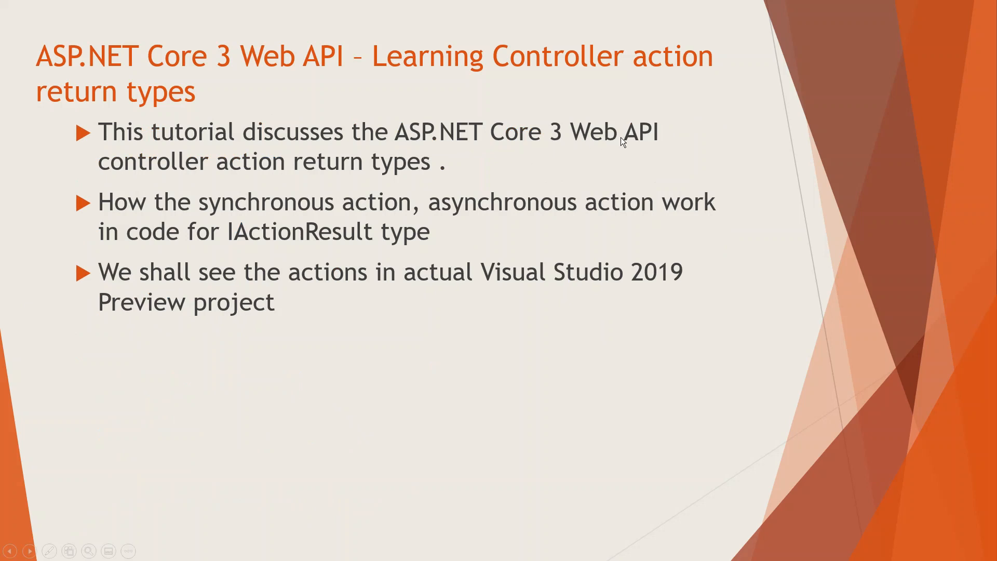
pyautogui.moveTo(364, 217)
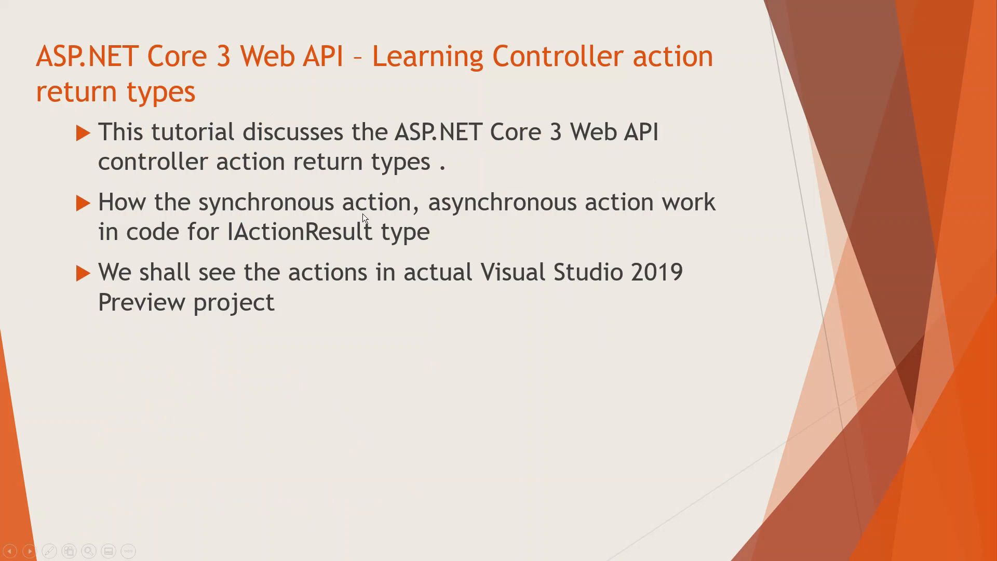
pyautogui.moveTo(378, 221)
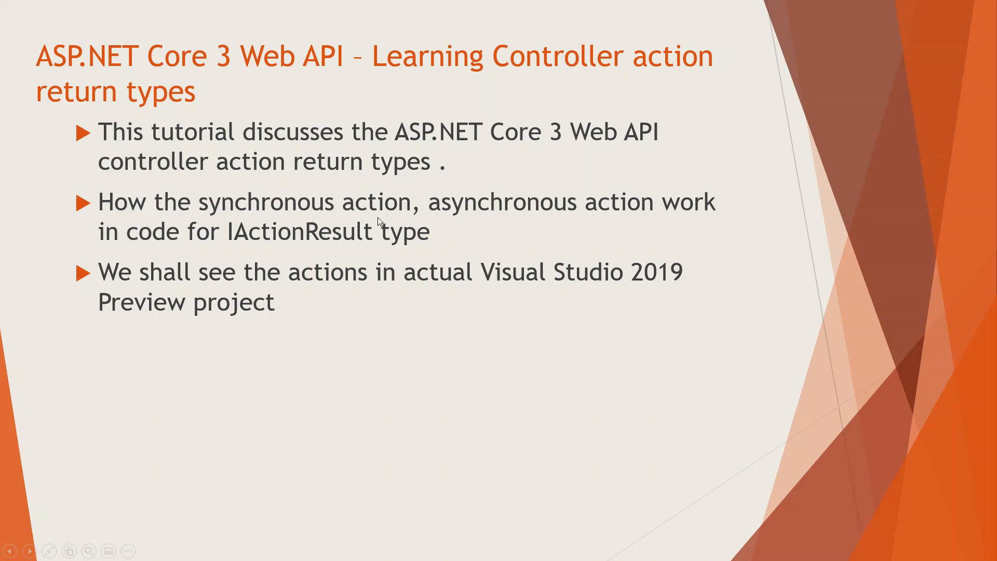
pyautogui.moveTo(459, 206)
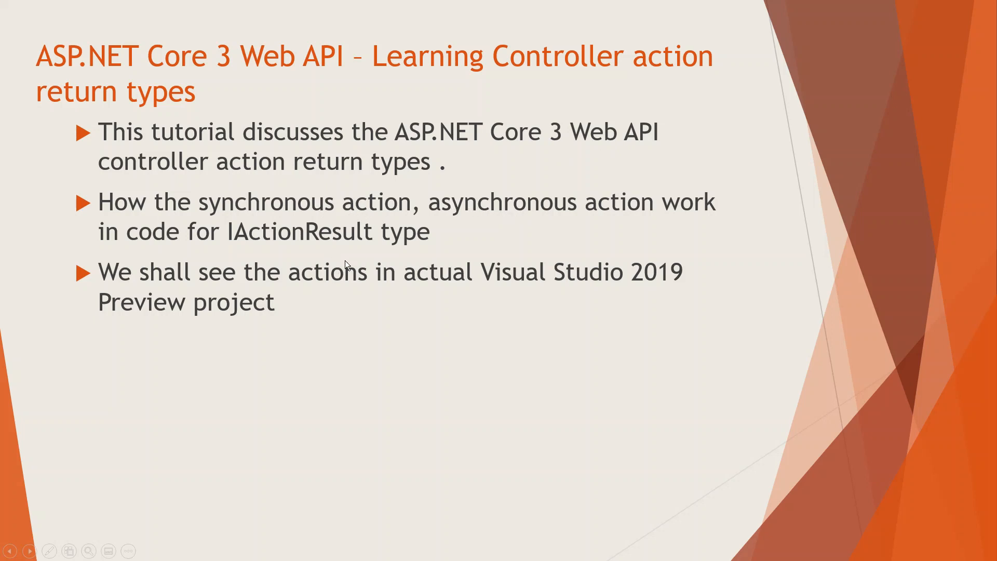
pyautogui.moveTo(345, 247)
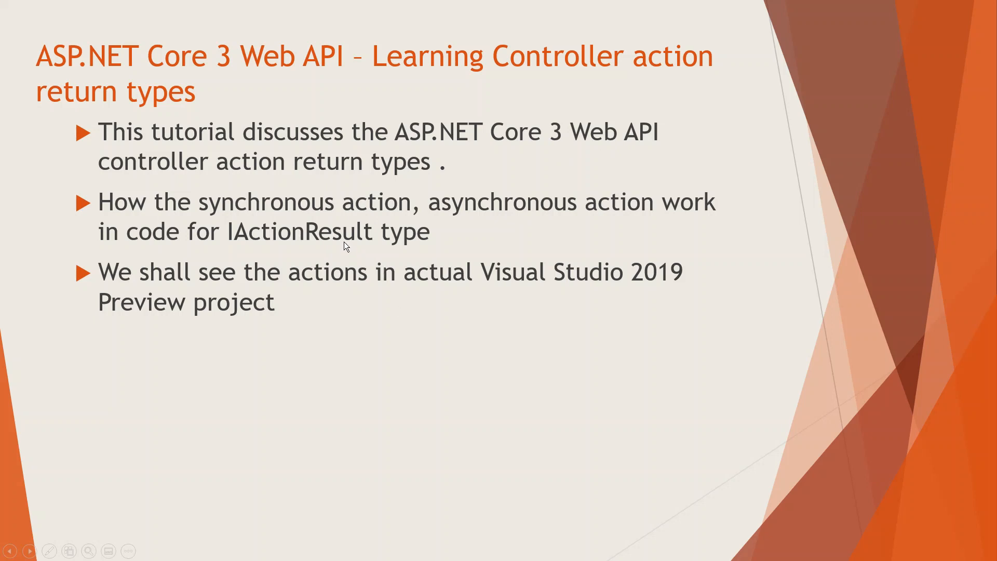
pyautogui.moveTo(328, 330)
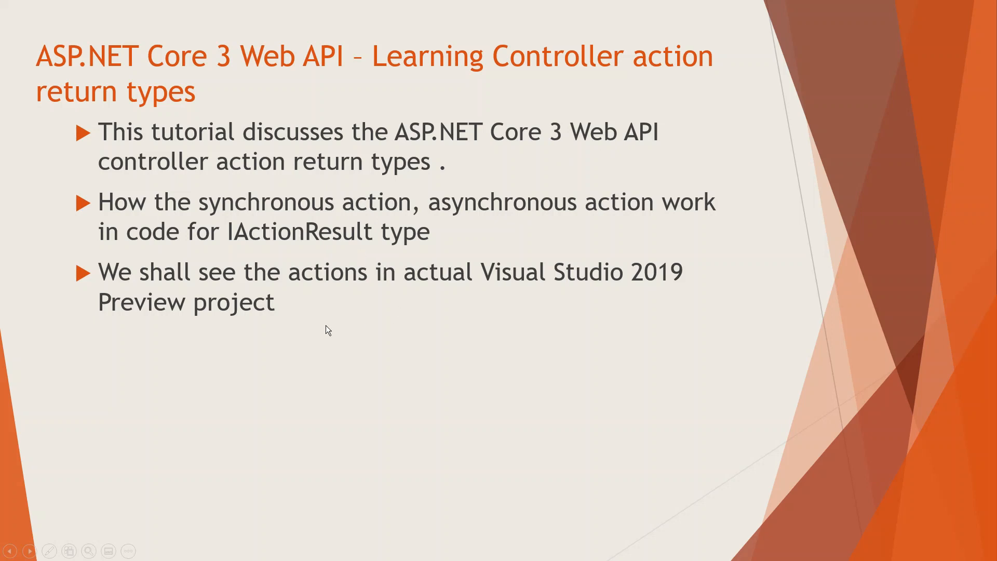
pyautogui.moveTo(438, 323)
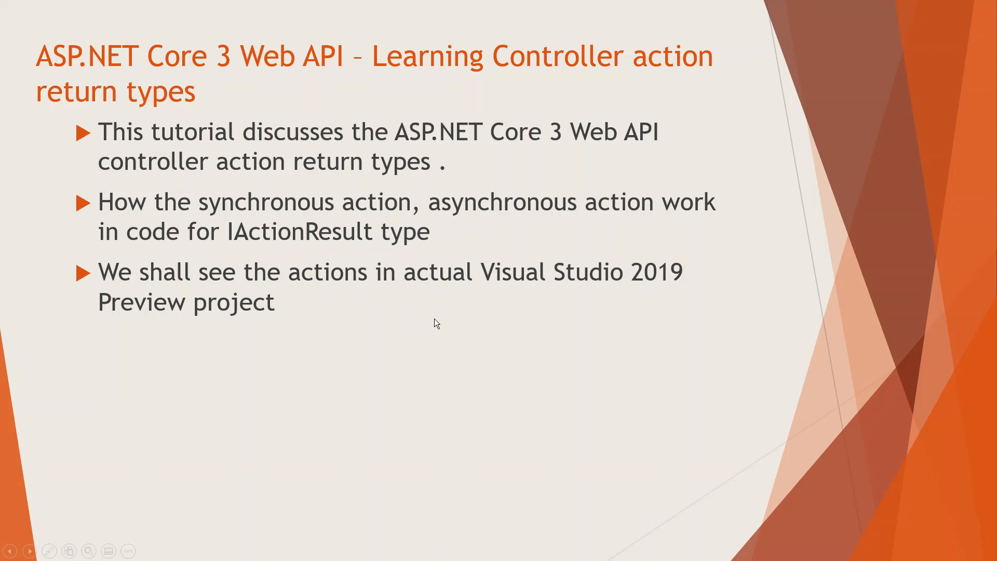
pyautogui.moveTo(445, 330)
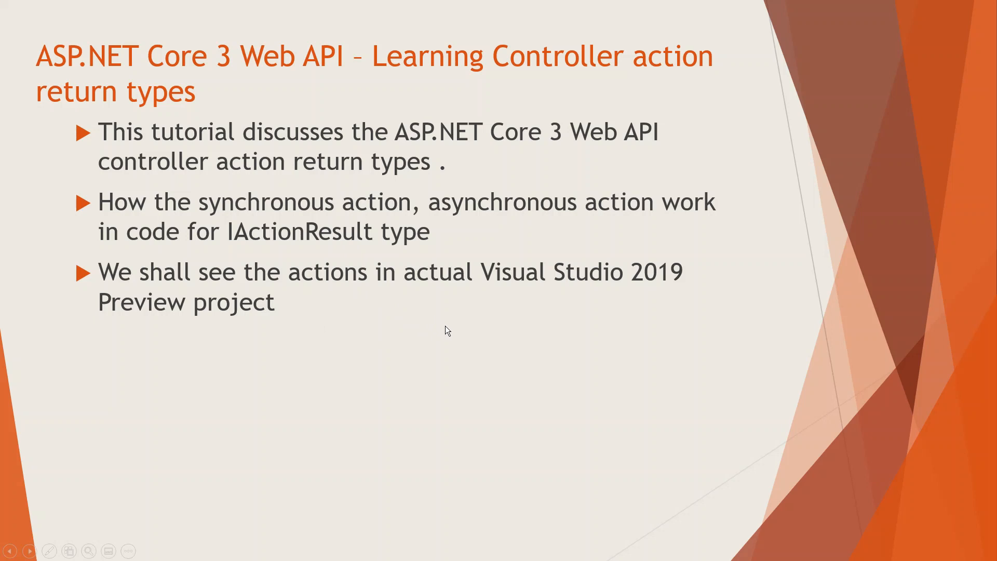
pyautogui.moveTo(443, 349)
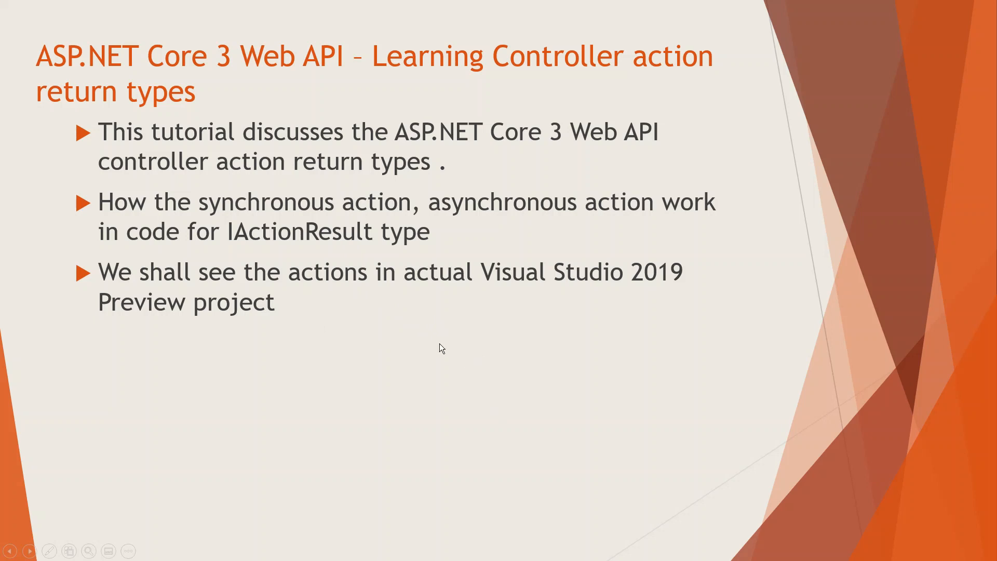